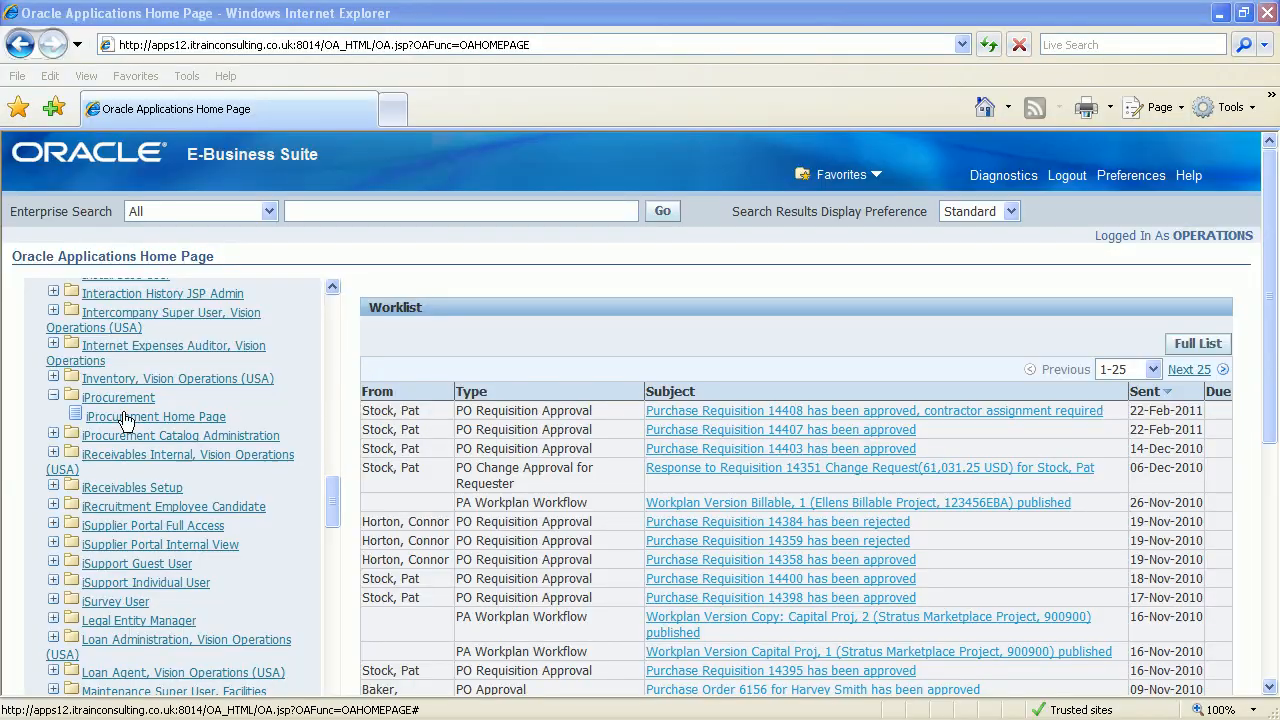
# Step: Go to the Procurement Home Page, landing on the iProcurement Shop page
pyautogui.click(156, 416)
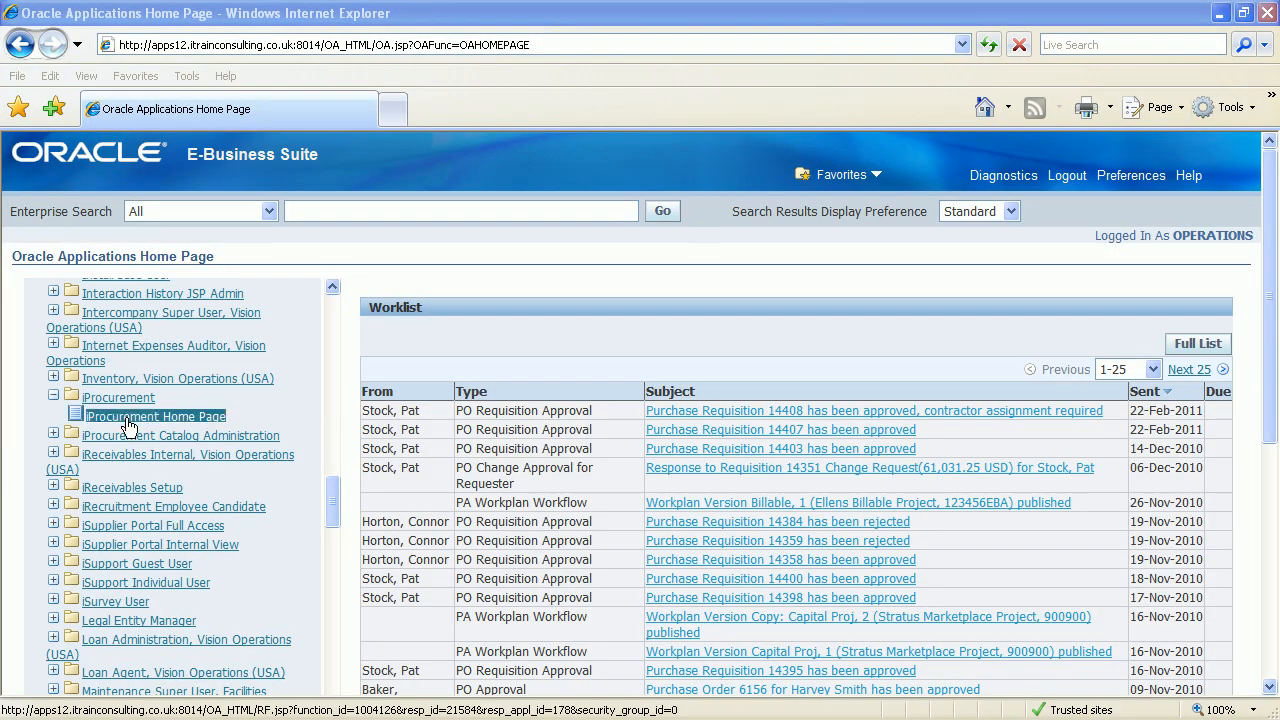
pyautogui.click(156, 416)
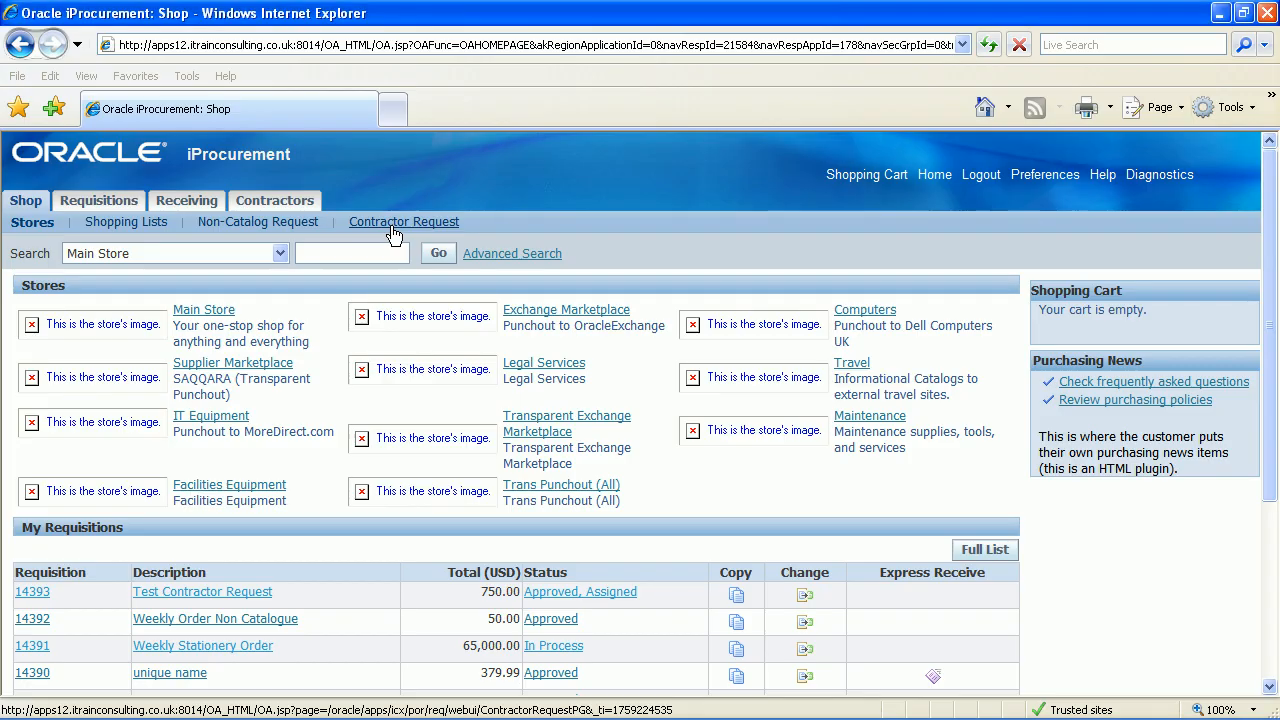
# Step: Start a new Contractor Request and keep Rate Based Temporary Labor as its type
pyautogui.click(404, 220)
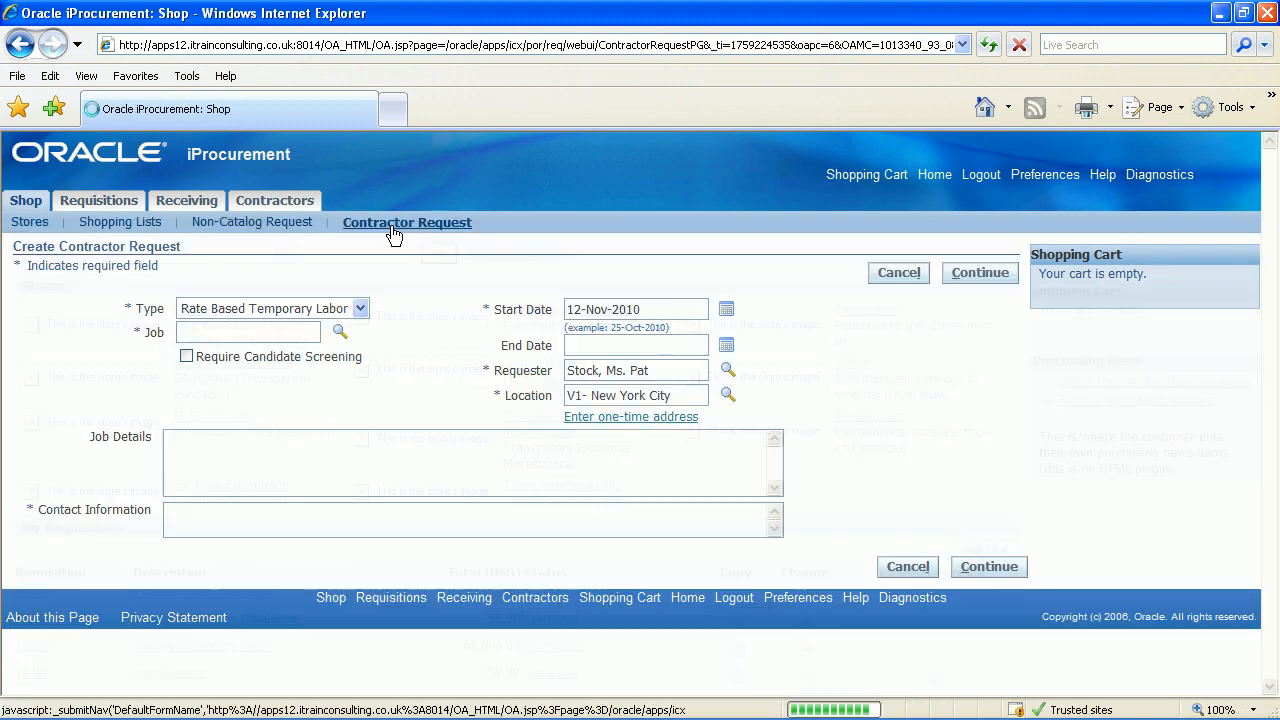
pyautogui.click(406, 222)
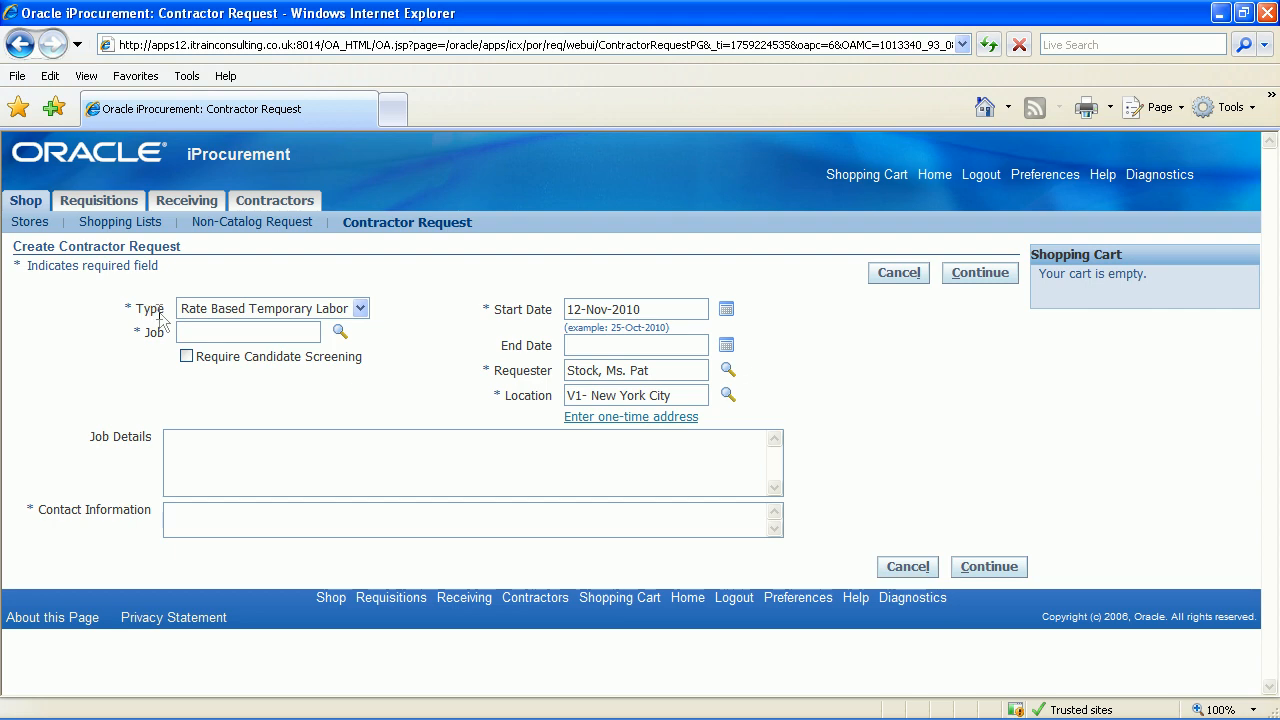
pyautogui.click(360, 308)
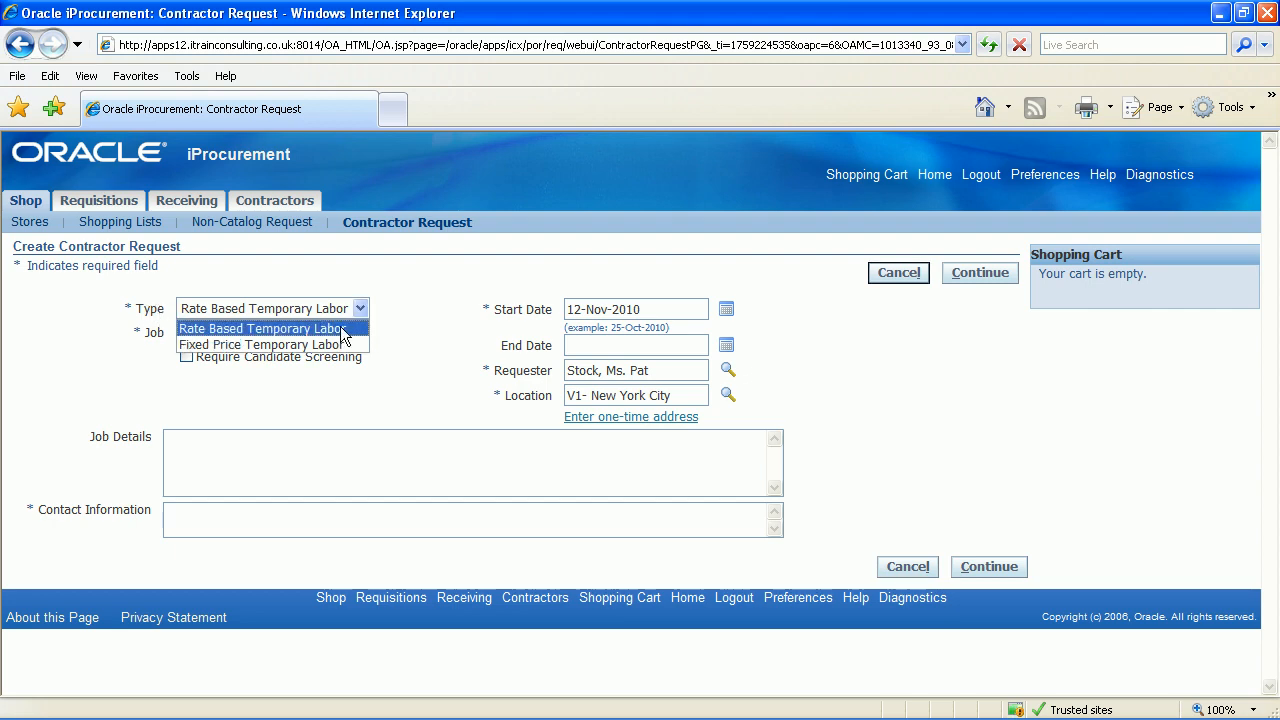
pyautogui.click(264, 328)
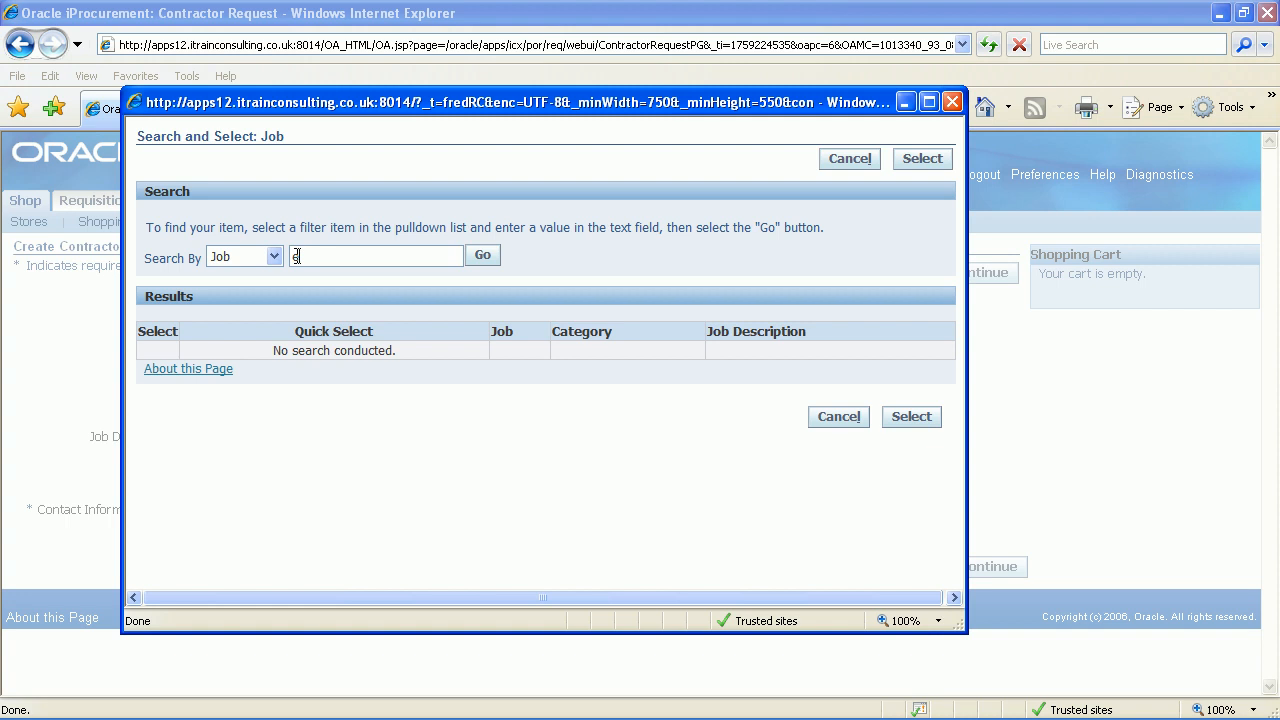
# Step: Search jobs and select ENG400.Engineer for the contractor request
pyautogui.click(484, 256)
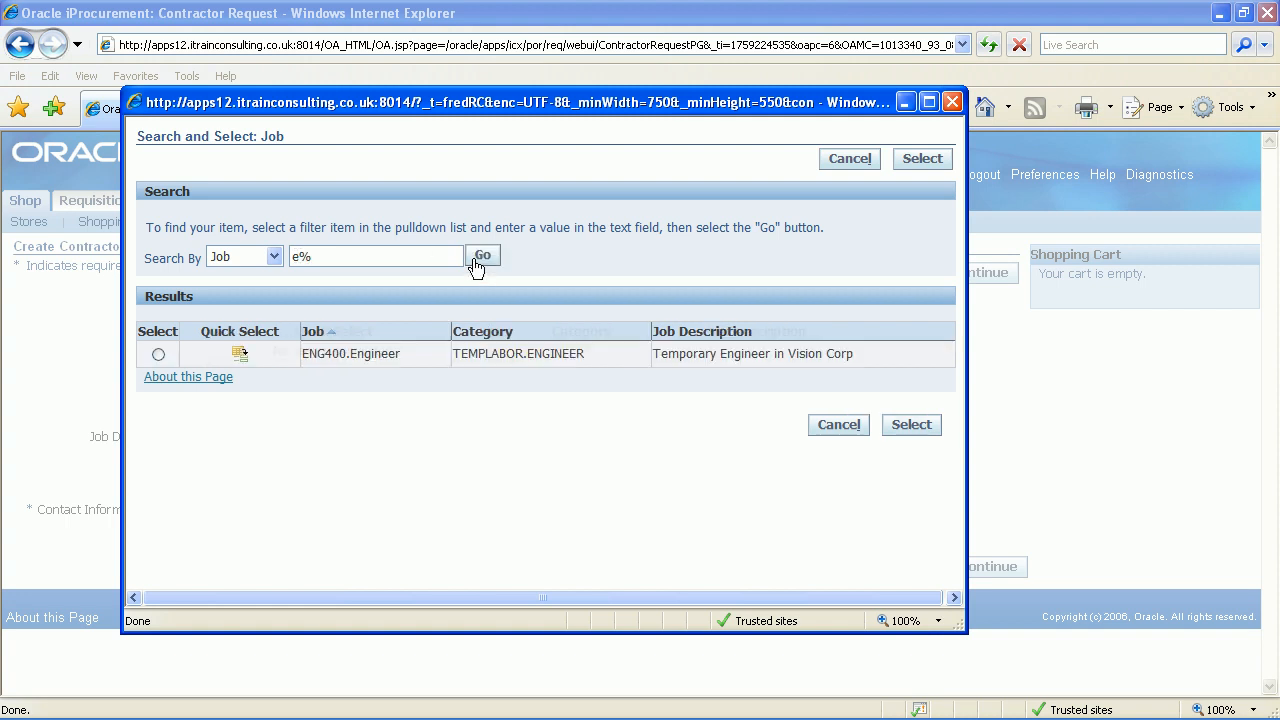
pyautogui.click(484, 256)
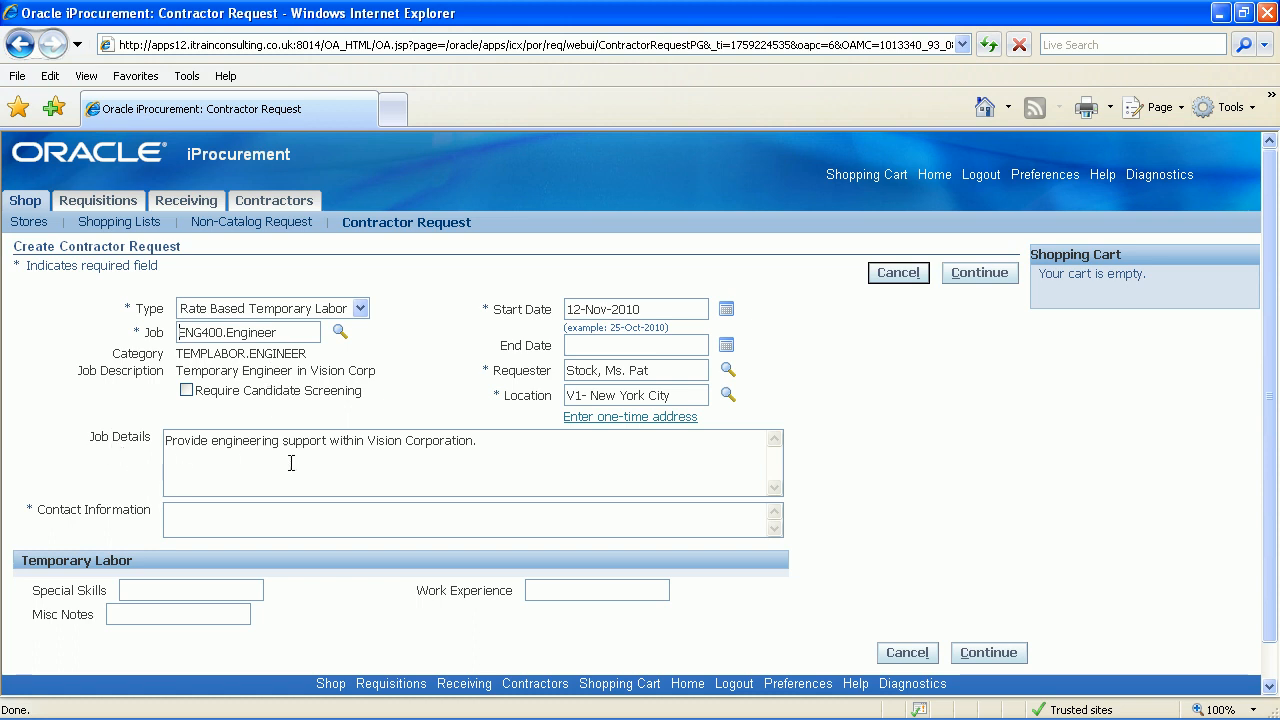
# Step: Fill Contact Information with Claire Ext 2455
pyautogui.write('c')
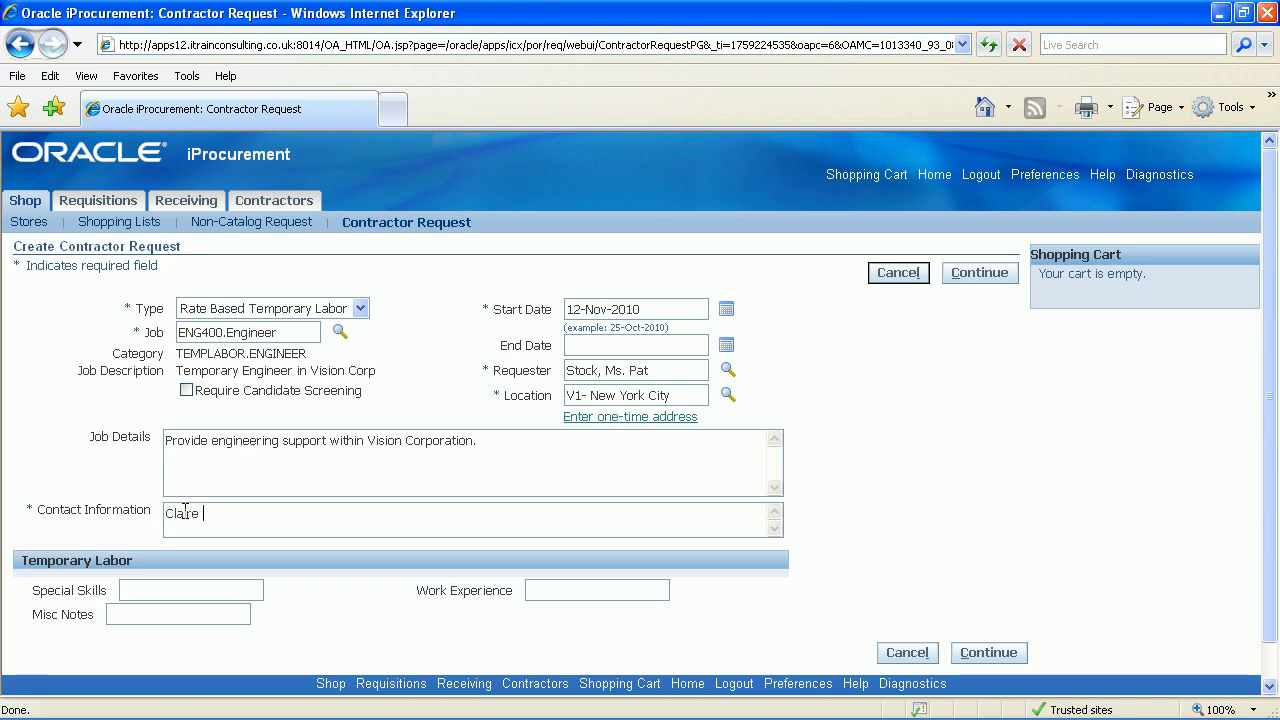
pyautogui.write('Ext 2455')
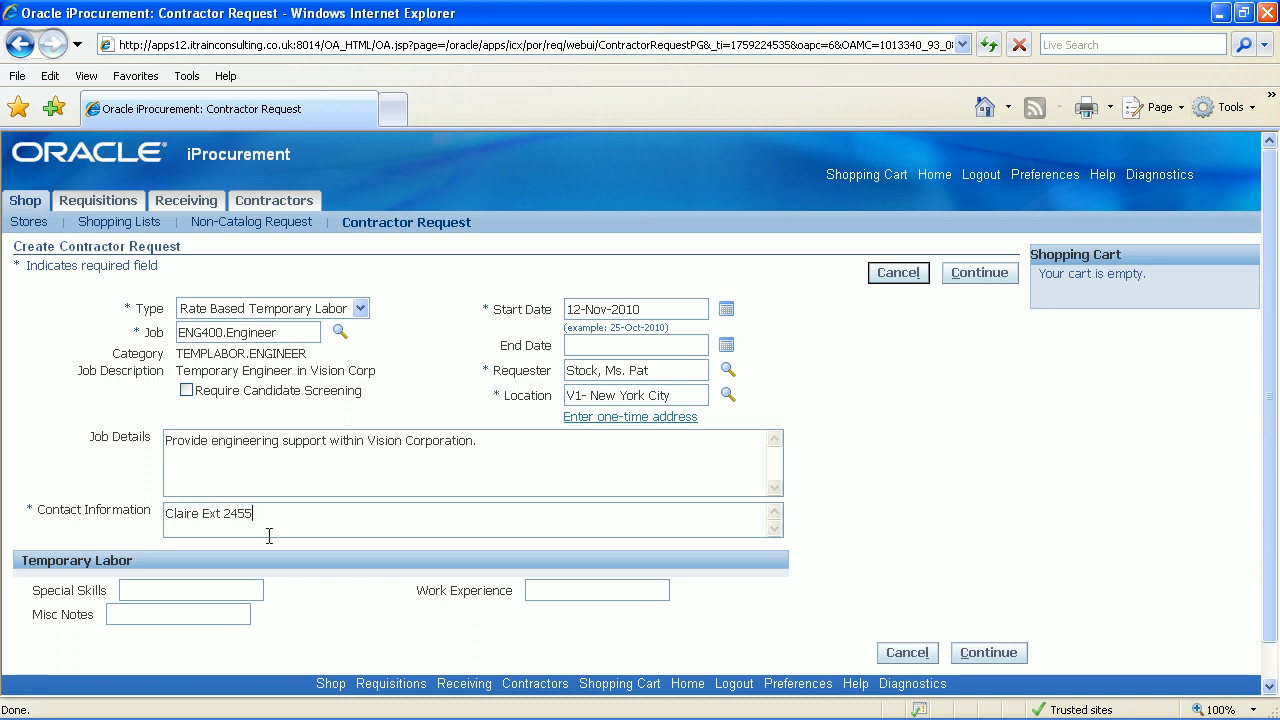
pyautogui.moveTo(510, 334)
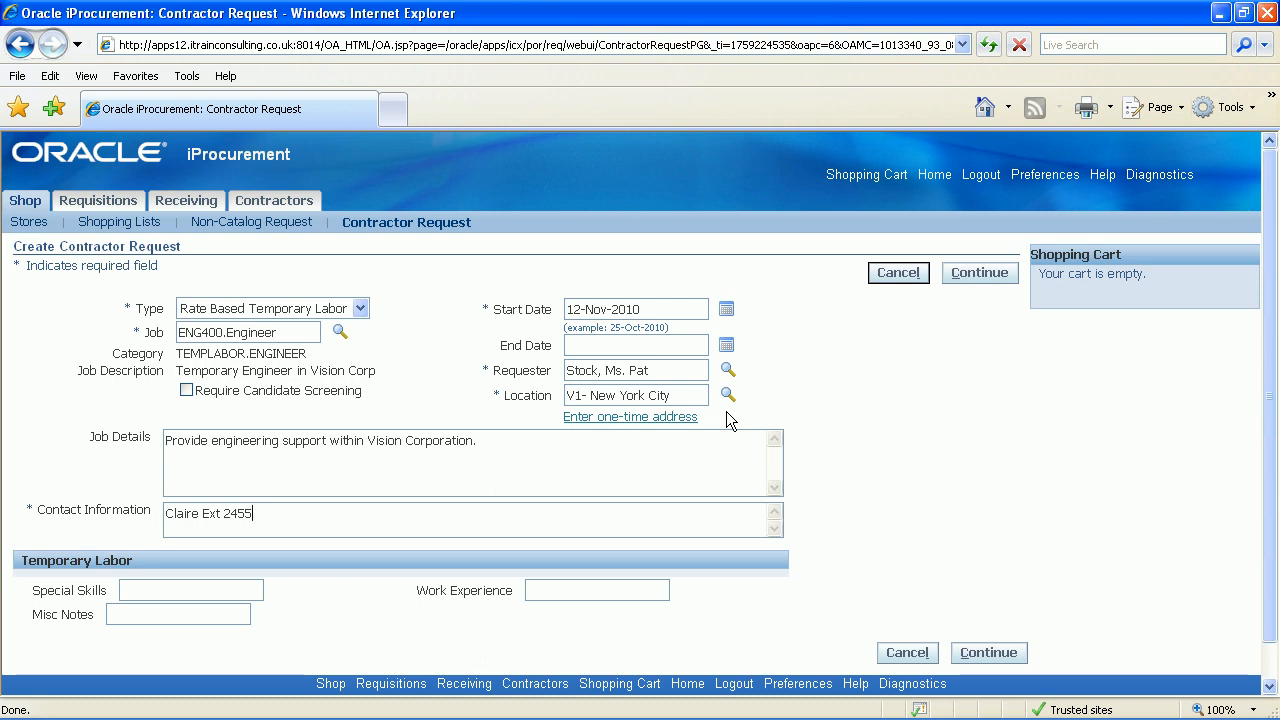
pyautogui.moveTo(268, 554)
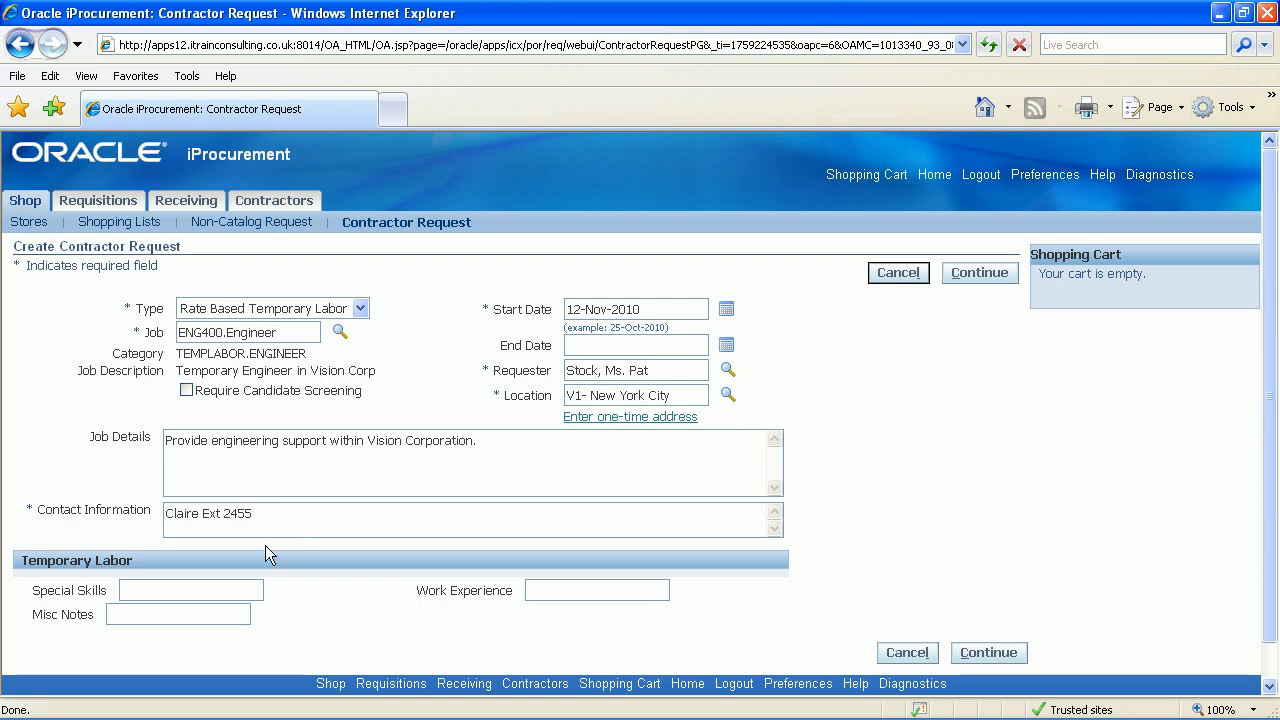
pyautogui.moveTo(92, 576)
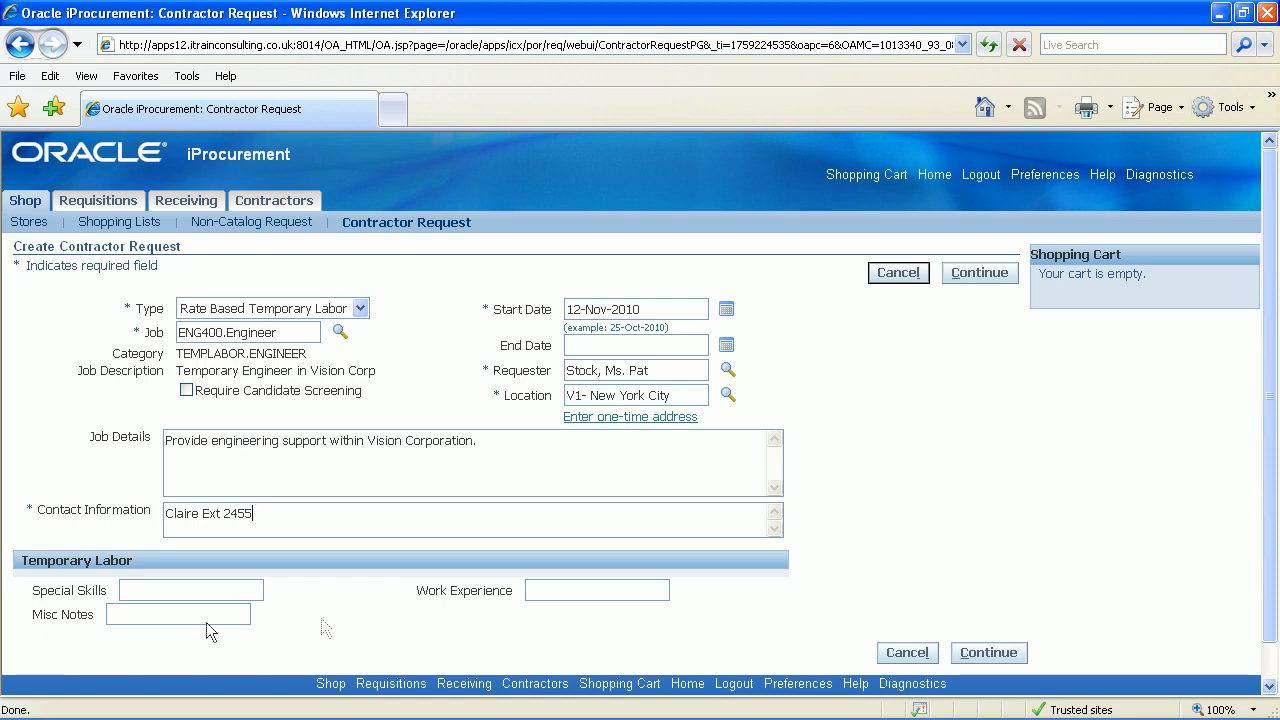
pyautogui.moveTo(990, 628)
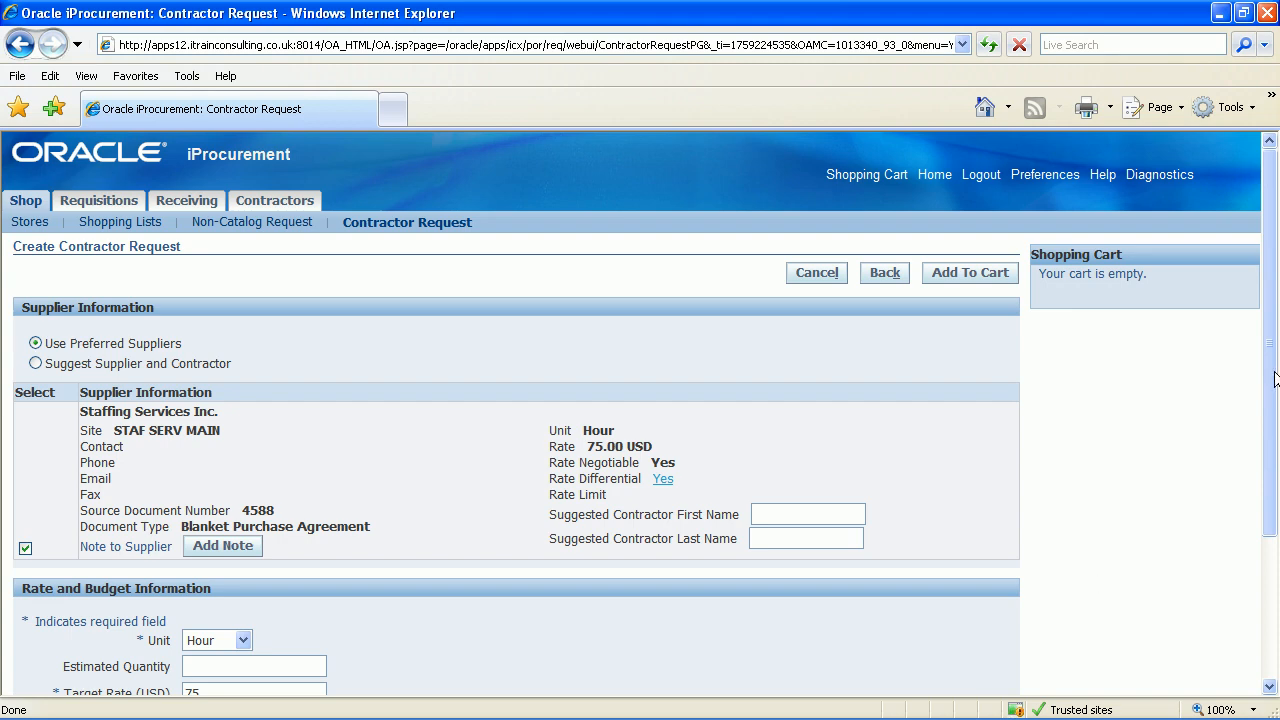
# Step: Review the supplier page showing Staffing Services Inc. at 75 USD per hour
pyautogui.scroll(-3)
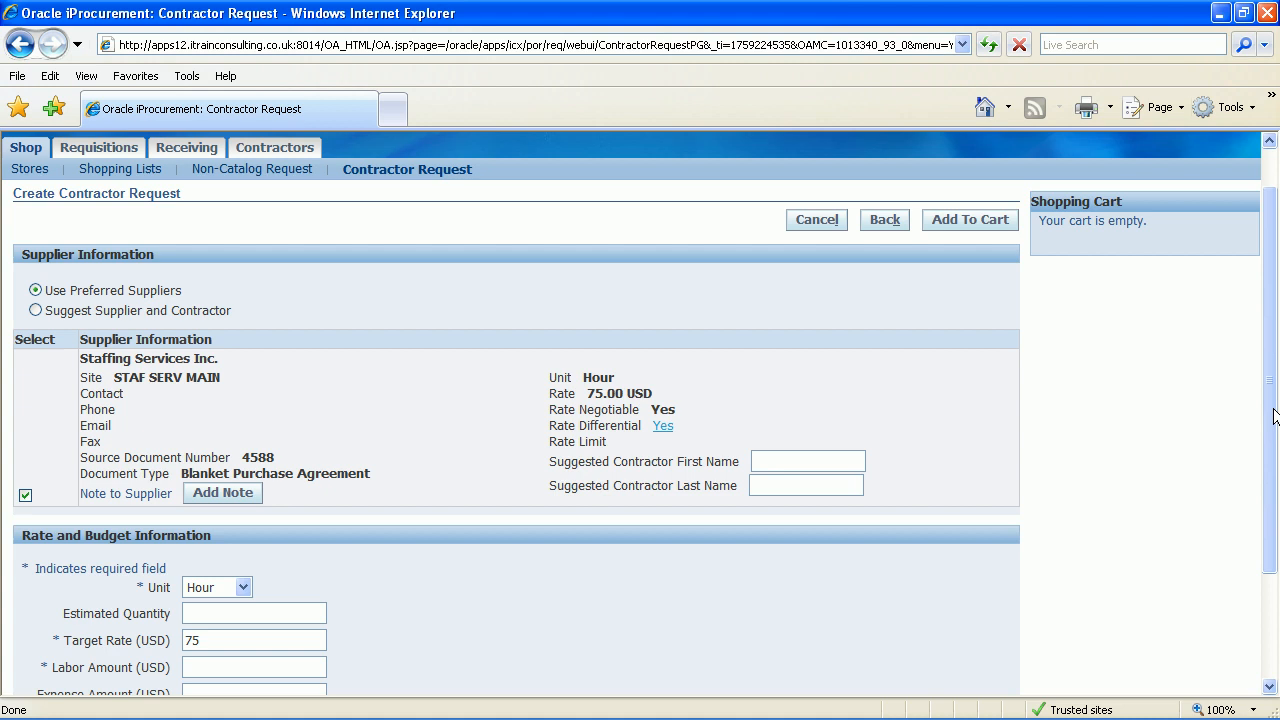
pyautogui.moveTo(404, 560)
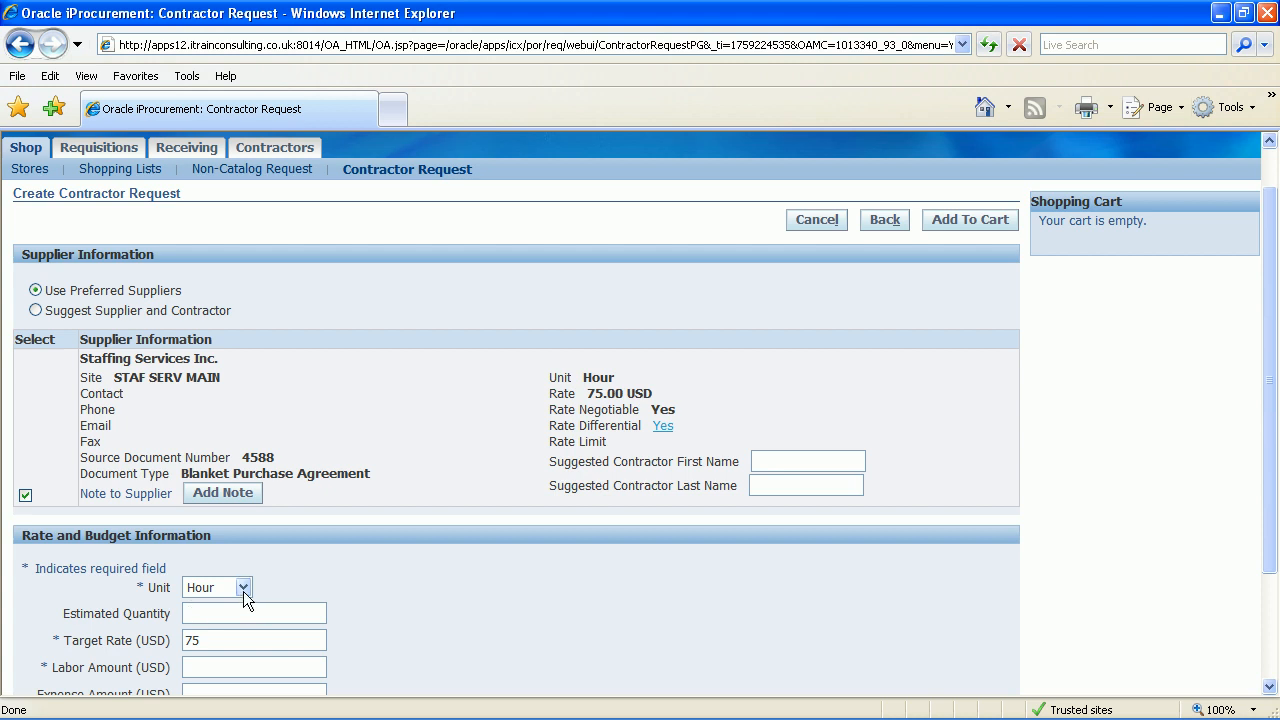
# Step: Price the request per Day with quantity 10, target rate 350 and labor amount 3500
pyautogui.click(244, 588)
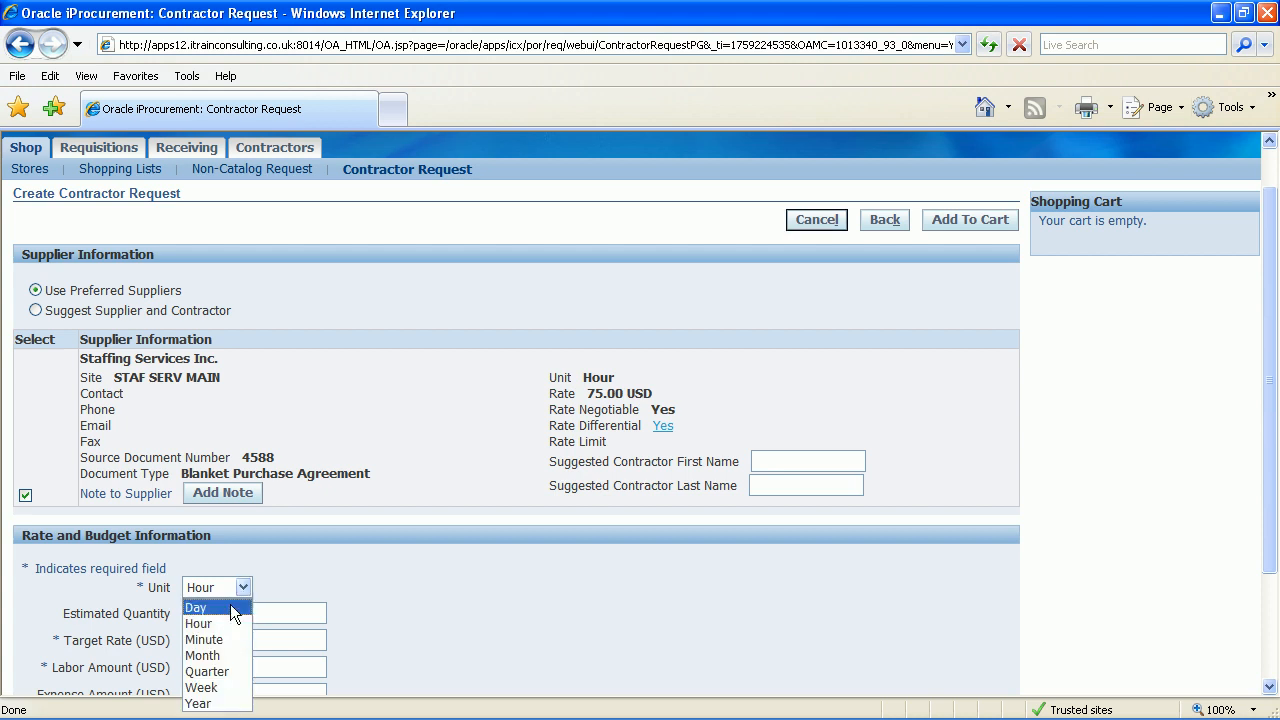
pyautogui.click(196, 608)
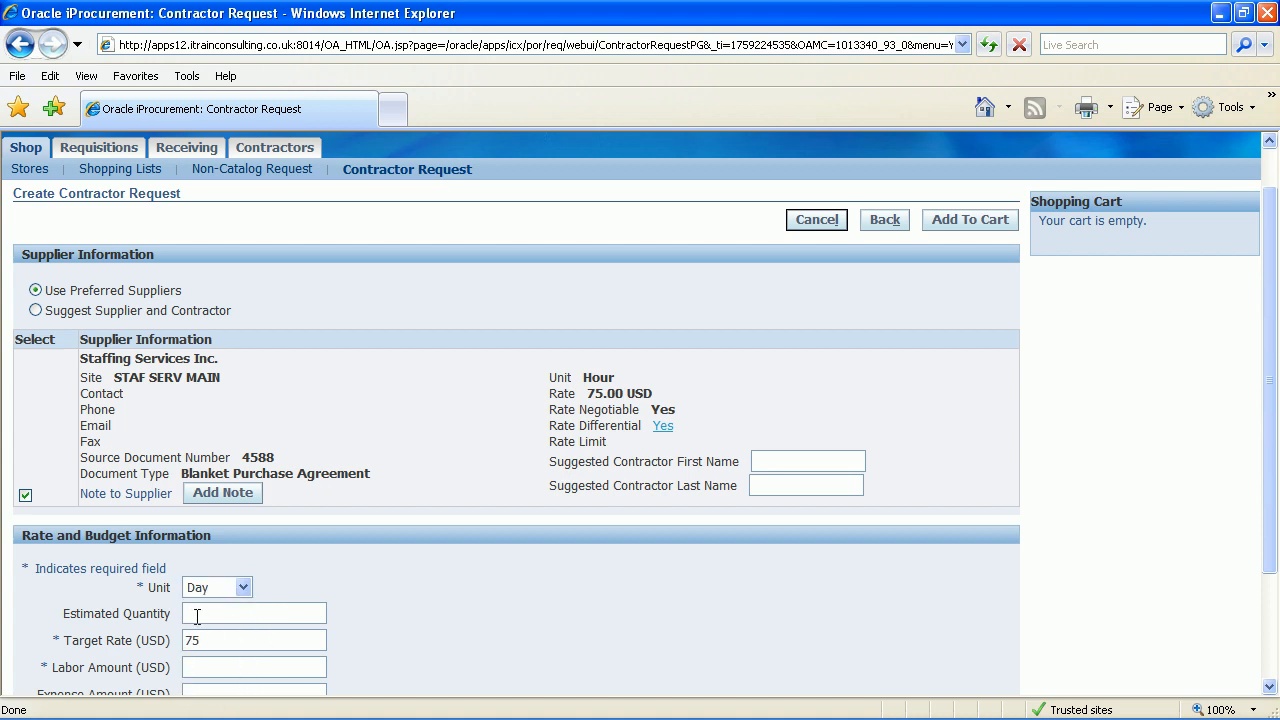
pyautogui.write('10')
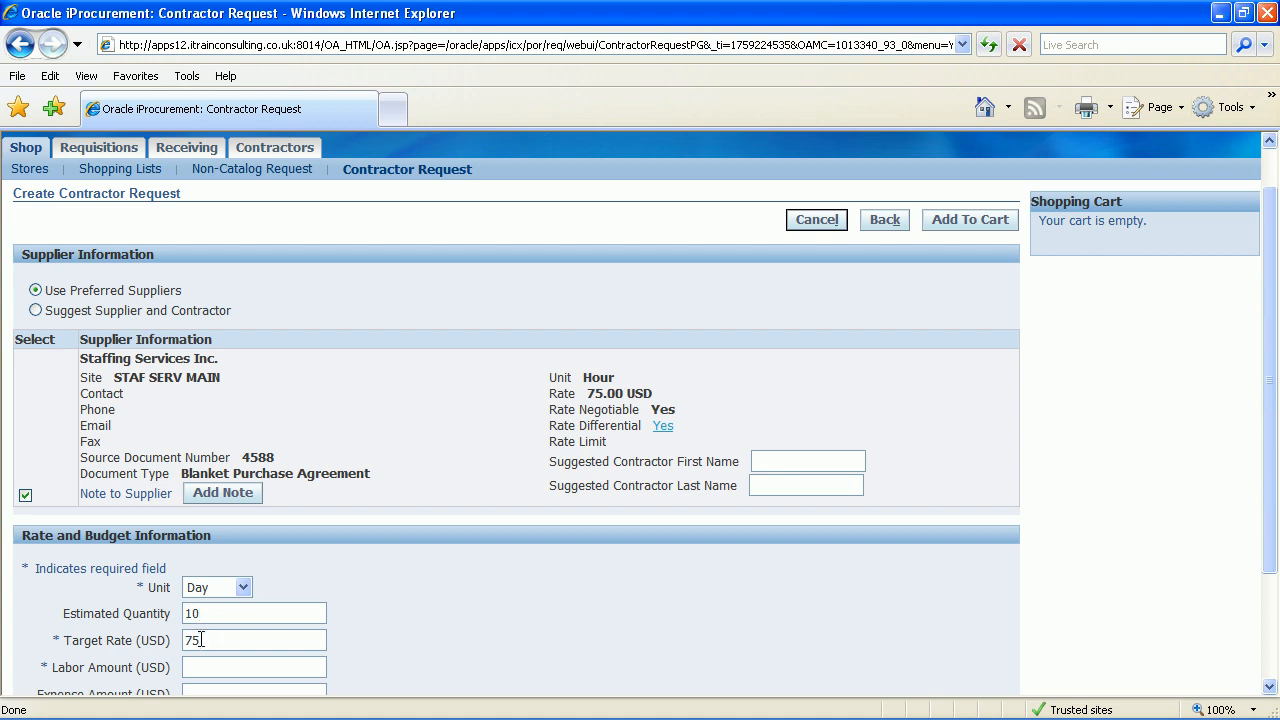
pyautogui.doubleClick(196, 640)
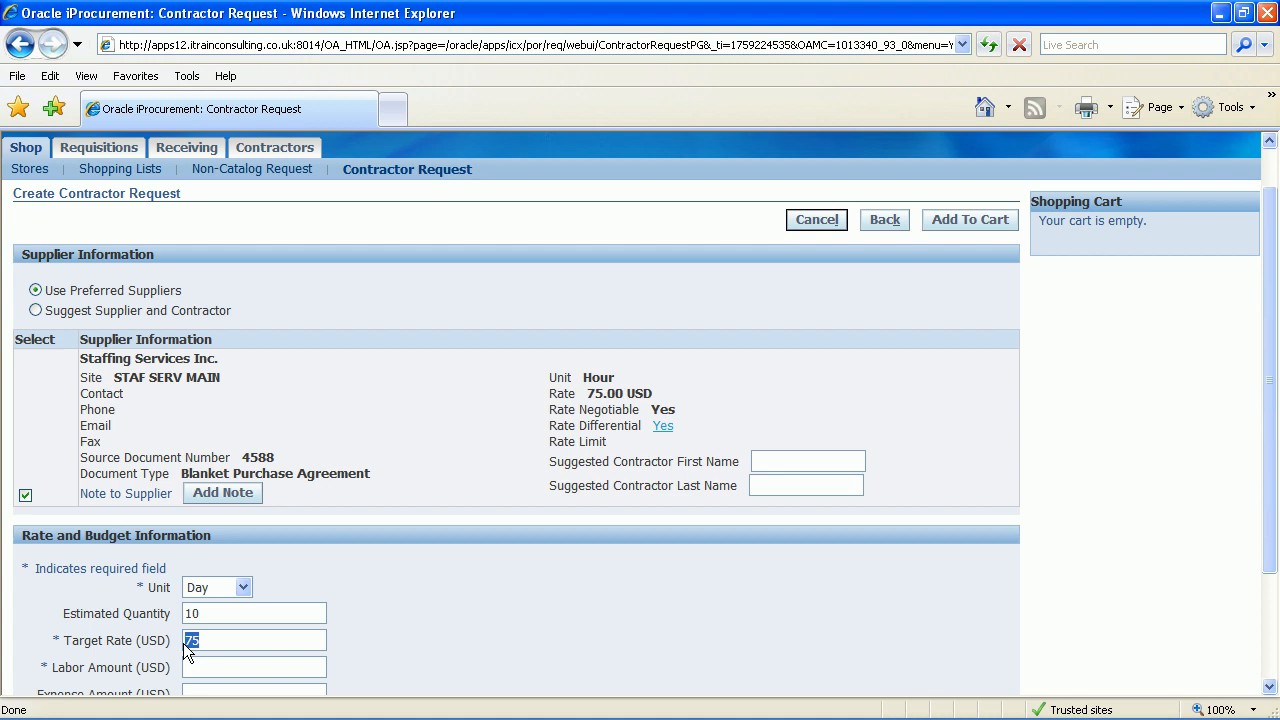
pyautogui.write('3')
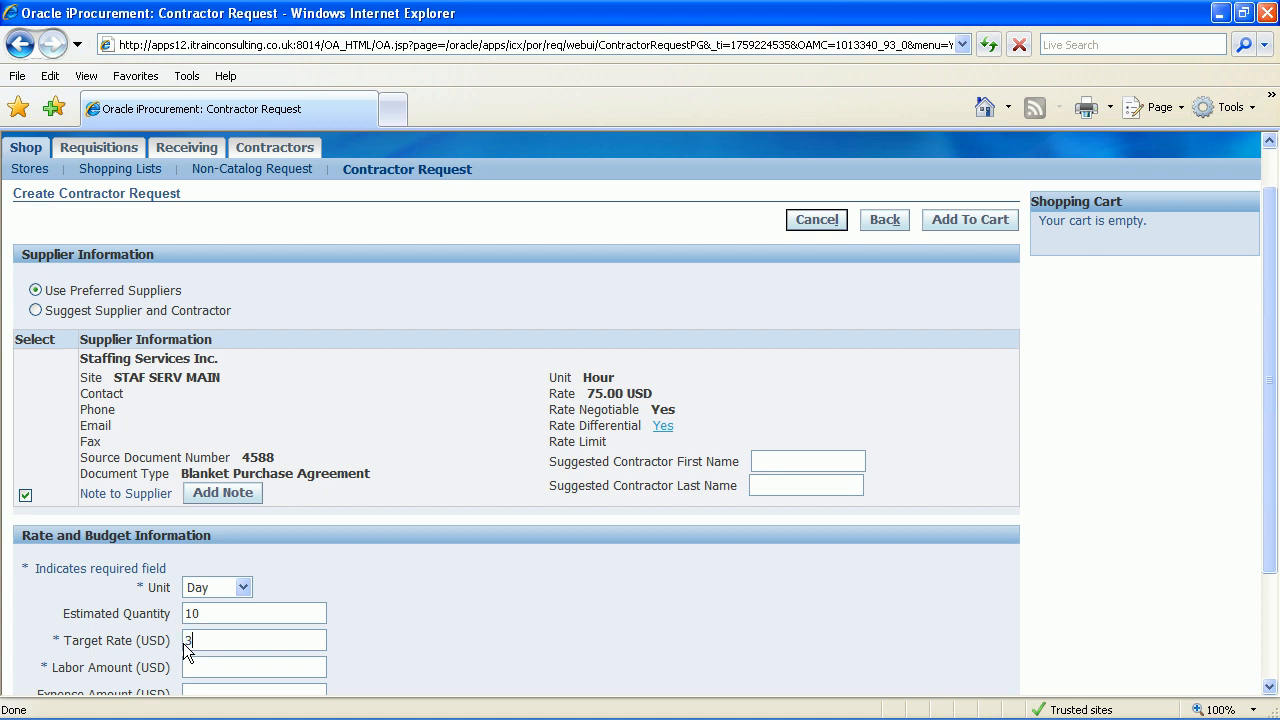
pyautogui.write('50')
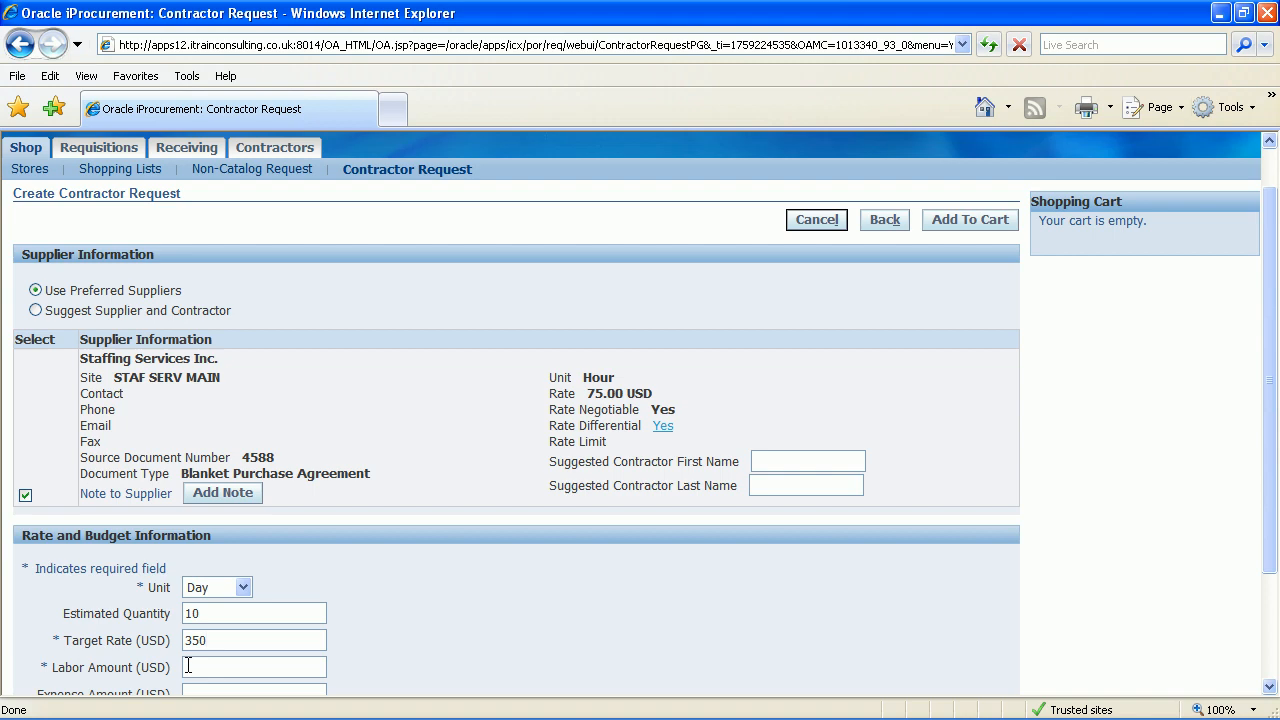
pyautogui.write('3500')
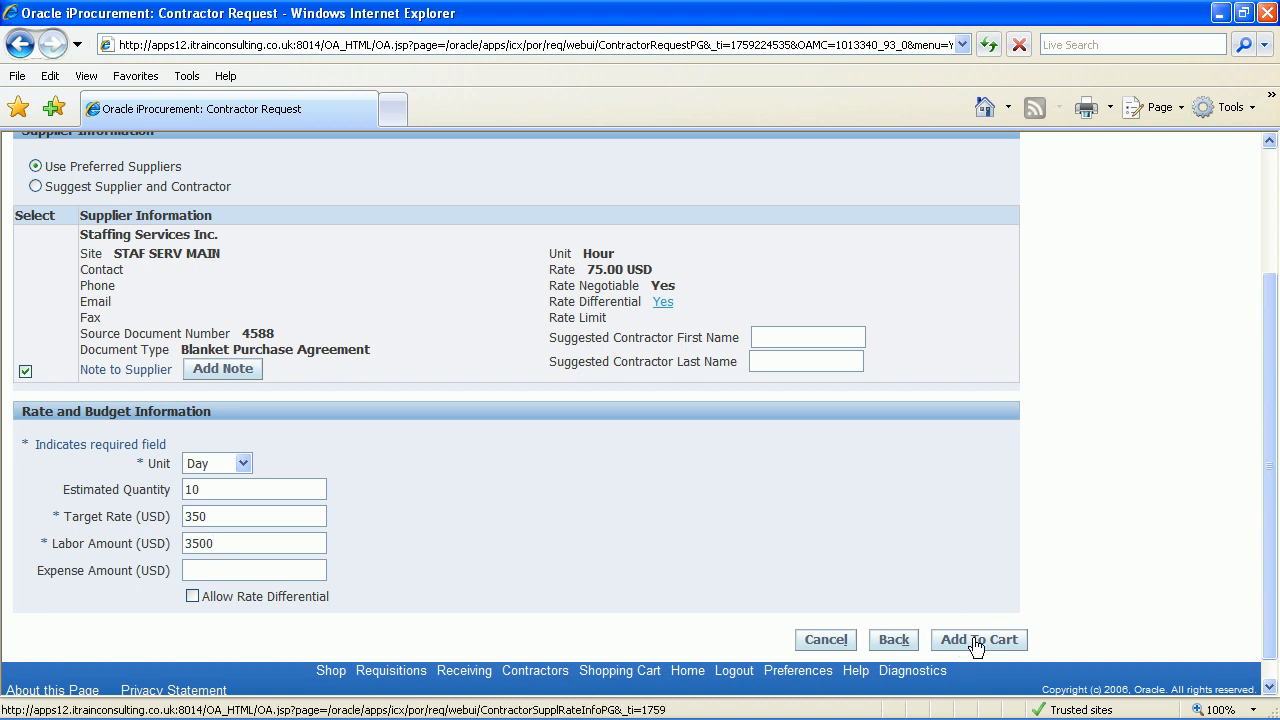
pyautogui.scroll(-3)
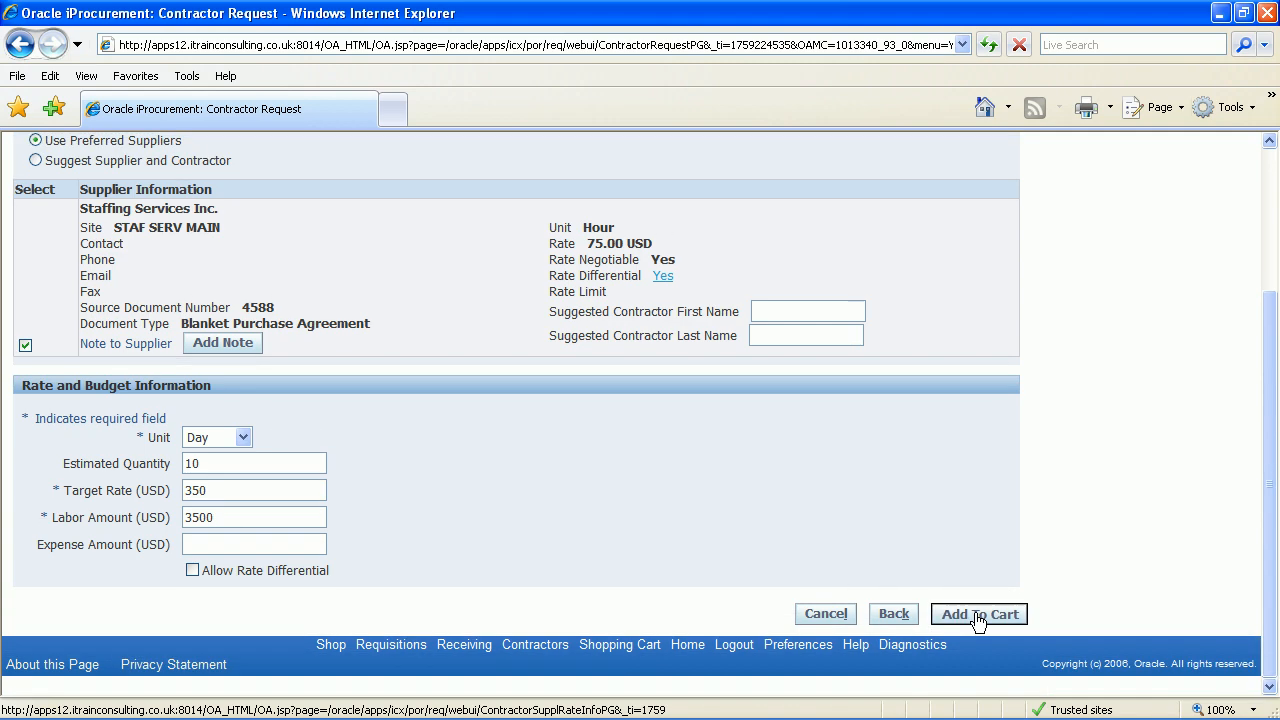
# Step: Add the Temporary Engineer in Vision Corp request to the shopping cart at 3,500.00
pyautogui.click(980, 614)
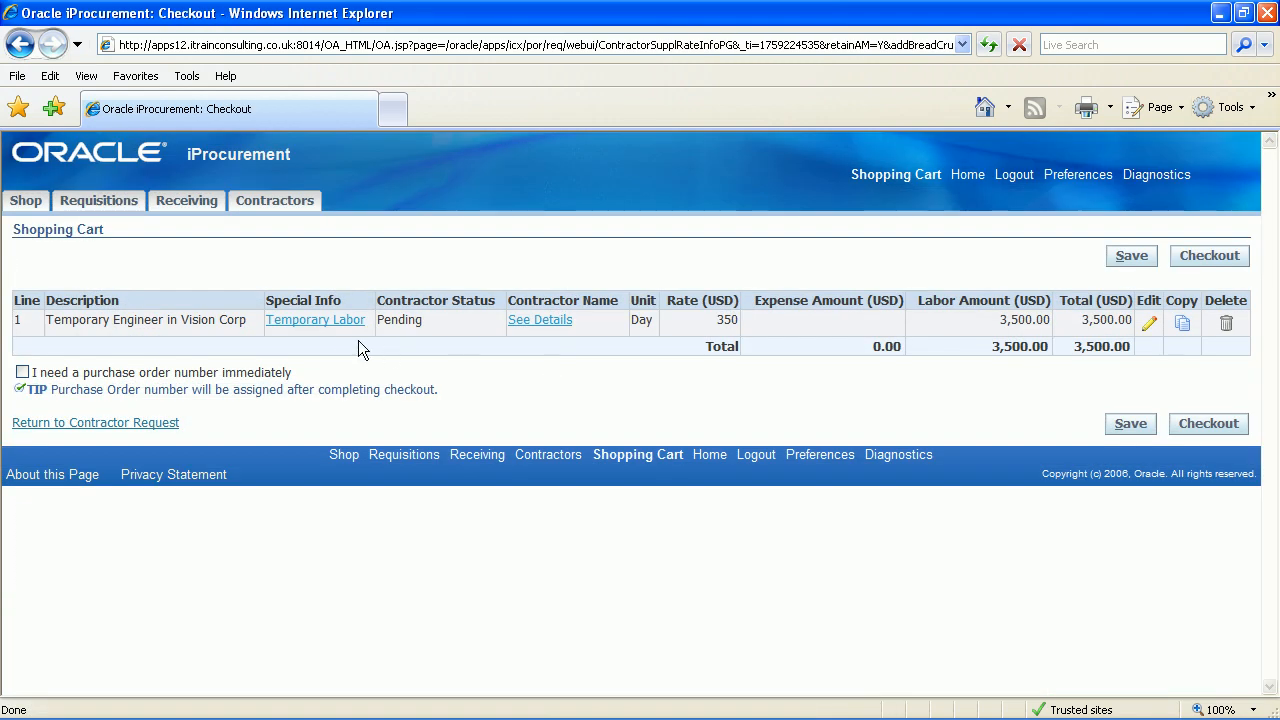
pyautogui.moveTo(336, 338)
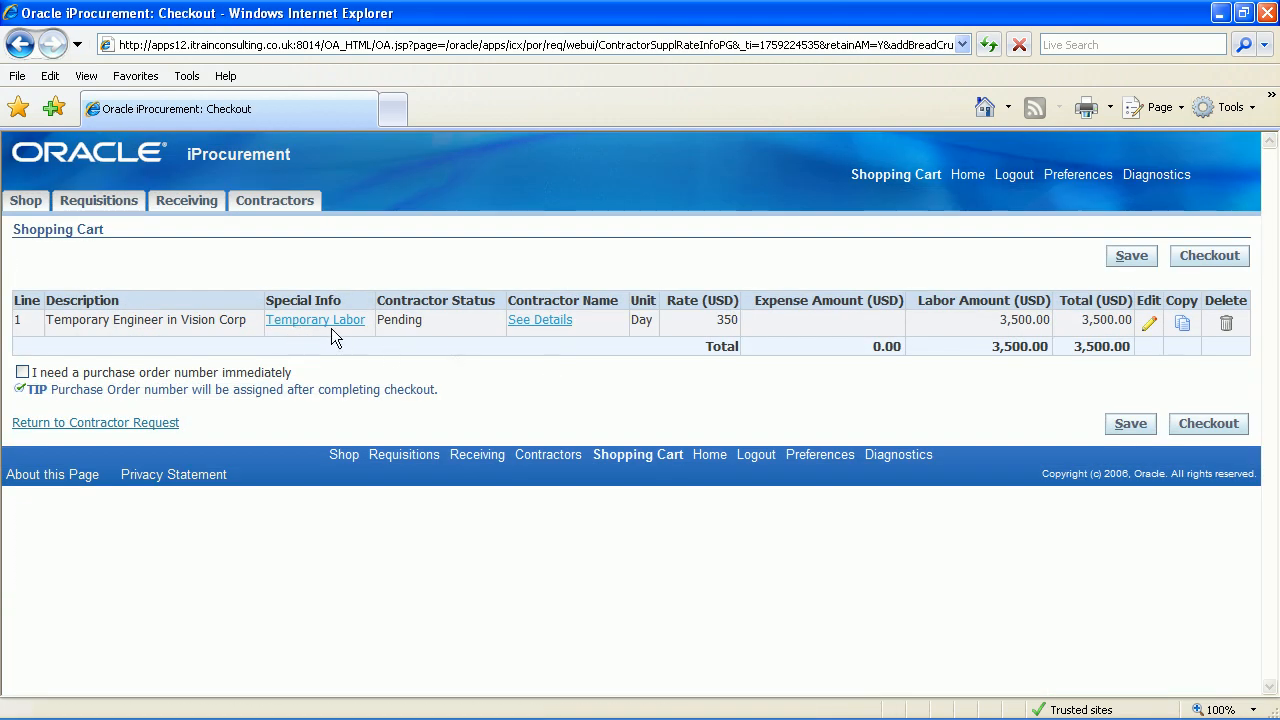
pyautogui.moveTo(764, 376)
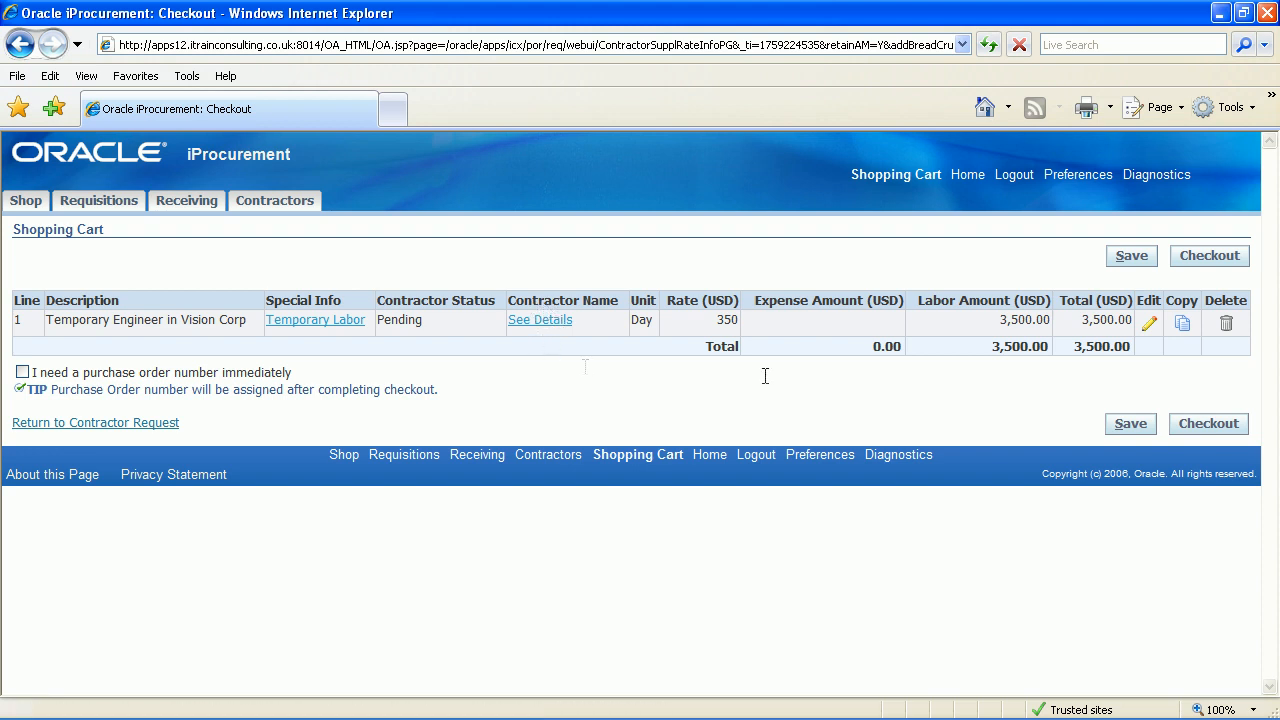
pyautogui.moveTo(1190, 370)
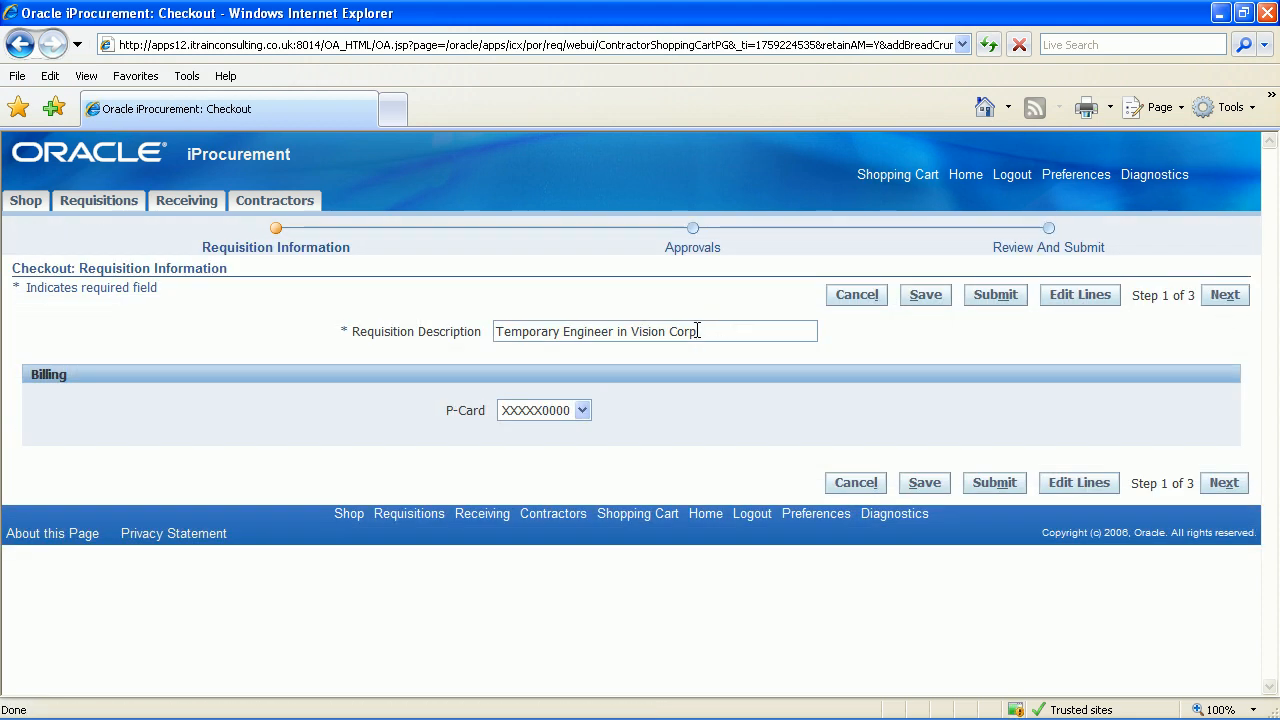
# Step: Describe the requisition as 'Contractor Request Engineer' and continue to Approvals
pyautogui.write('Cont')
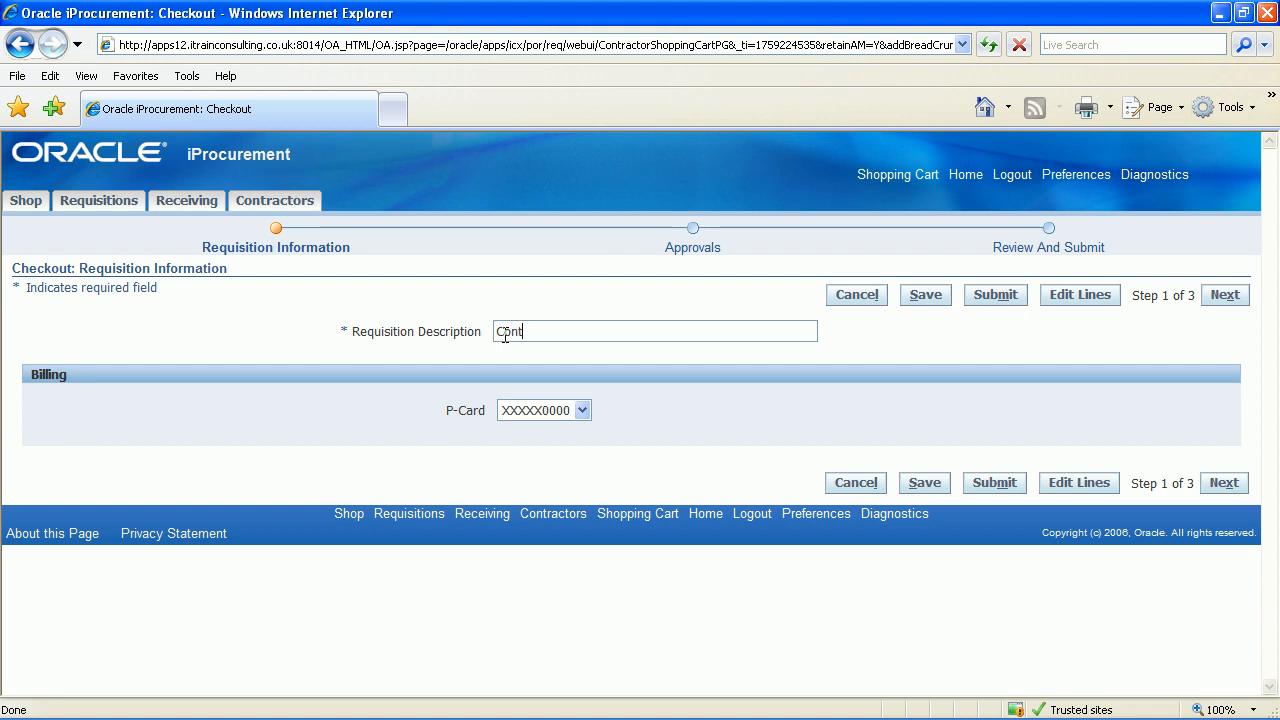
pyautogui.write('ractor Request')
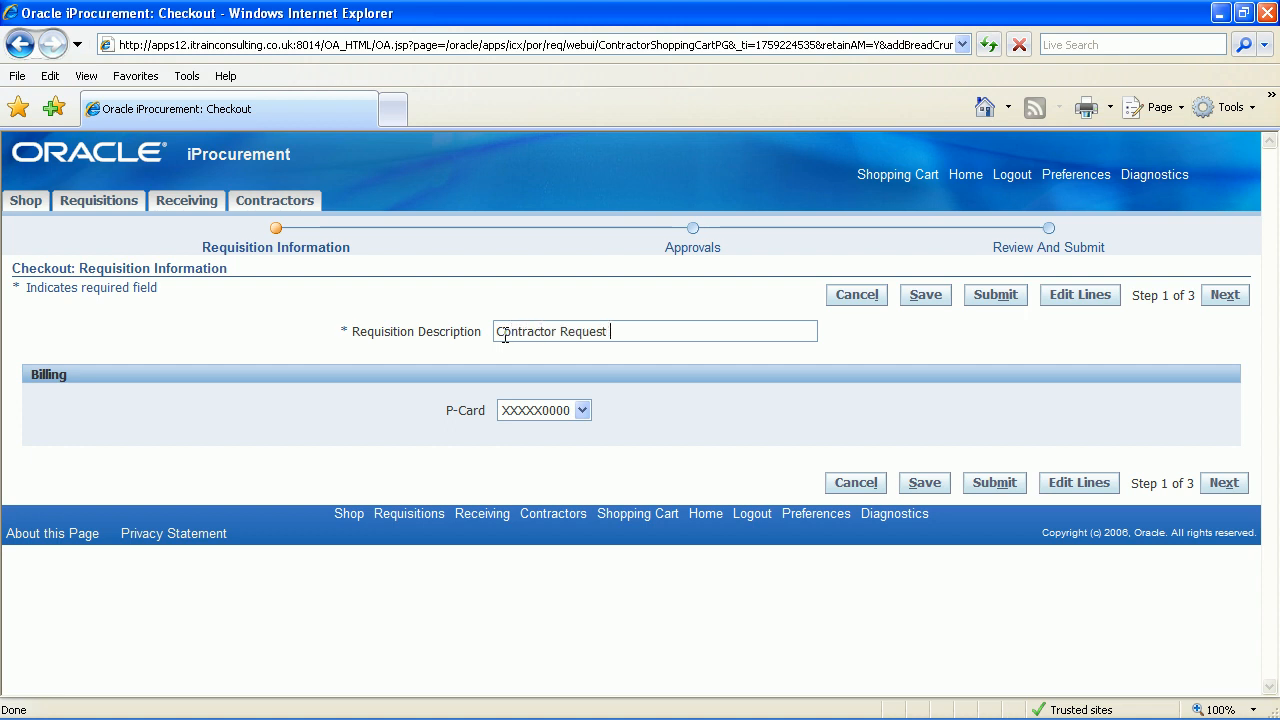
pyautogui.write('Engineer')
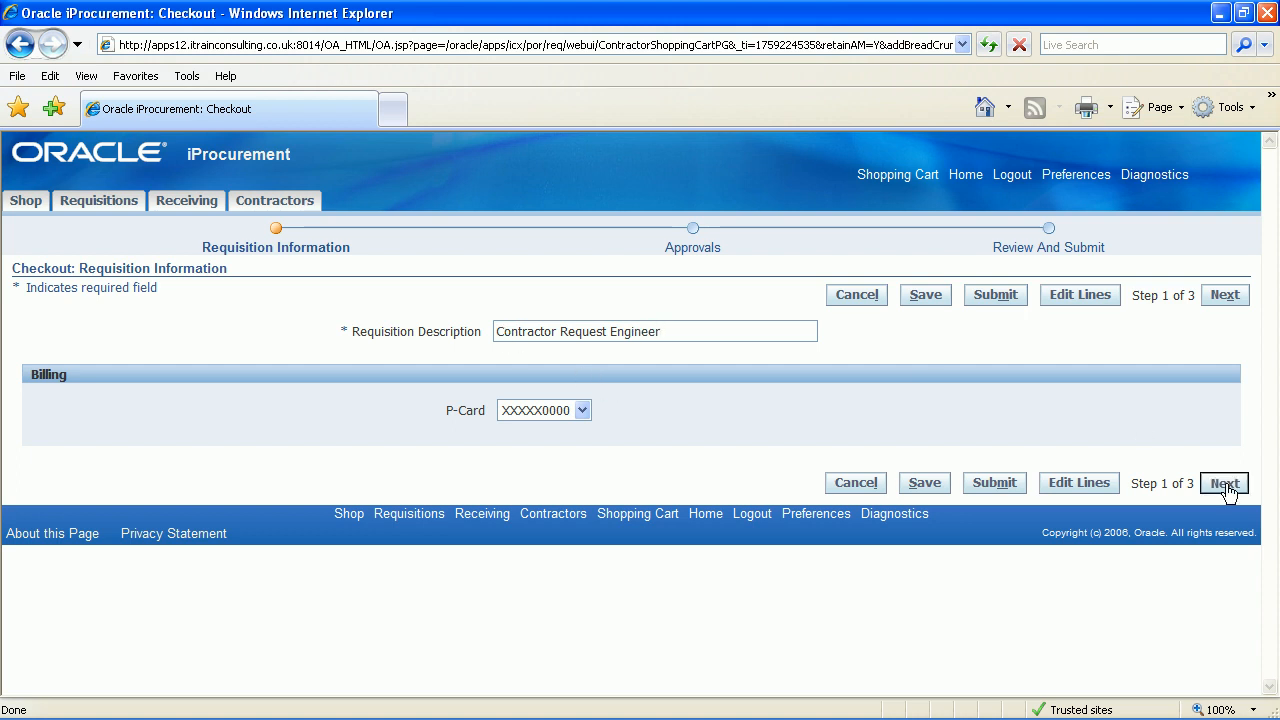
pyautogui.click(1224, 482)
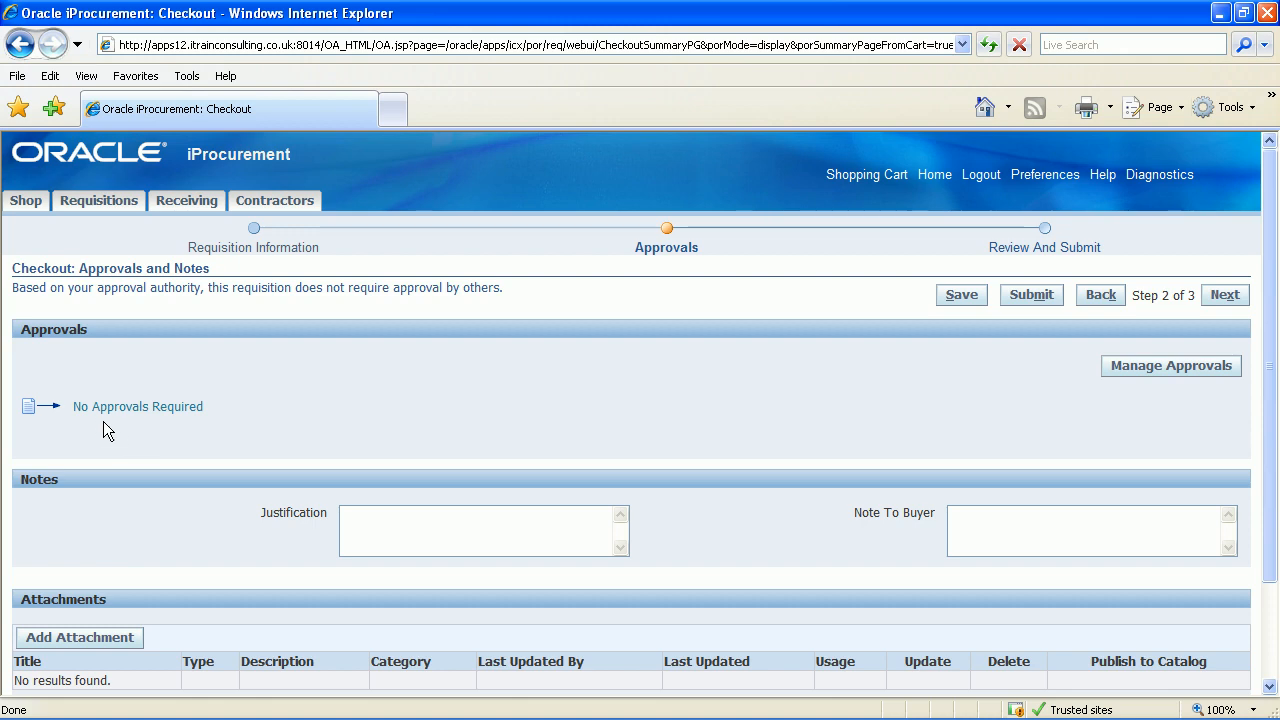
pyautogui.moveTo(446, 436)
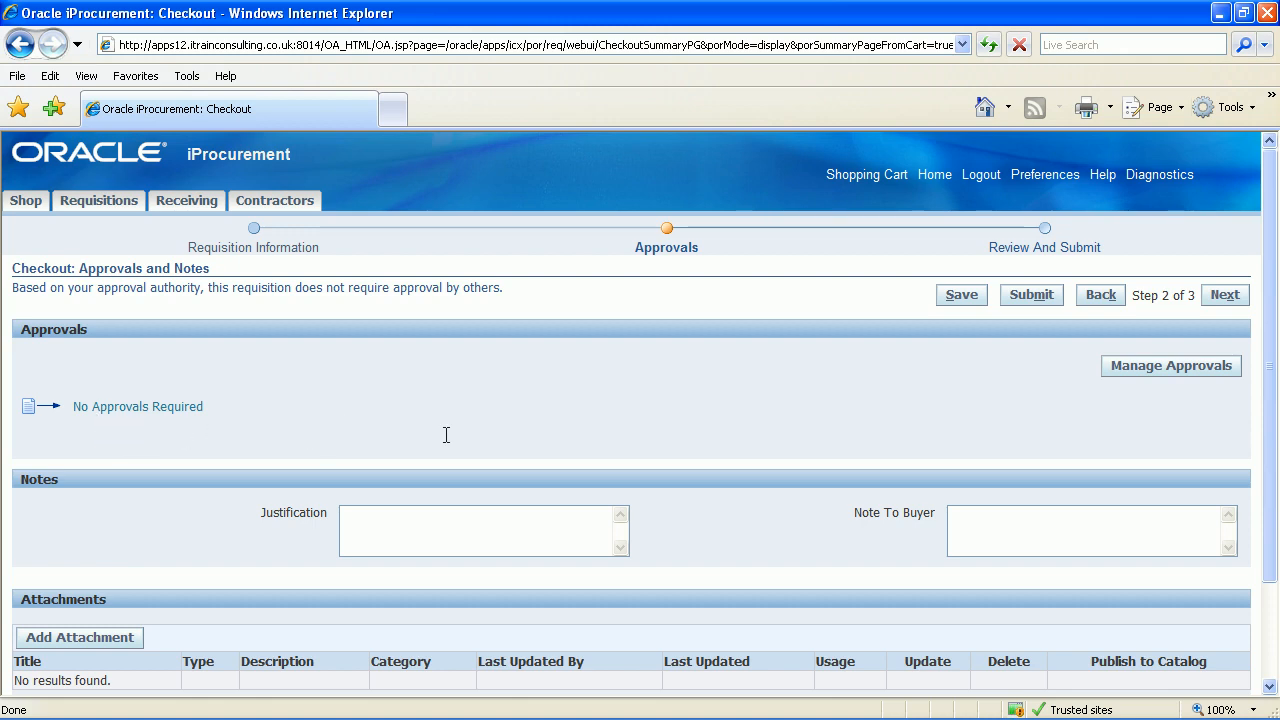
pyautogui.moveTo(1224, 294)
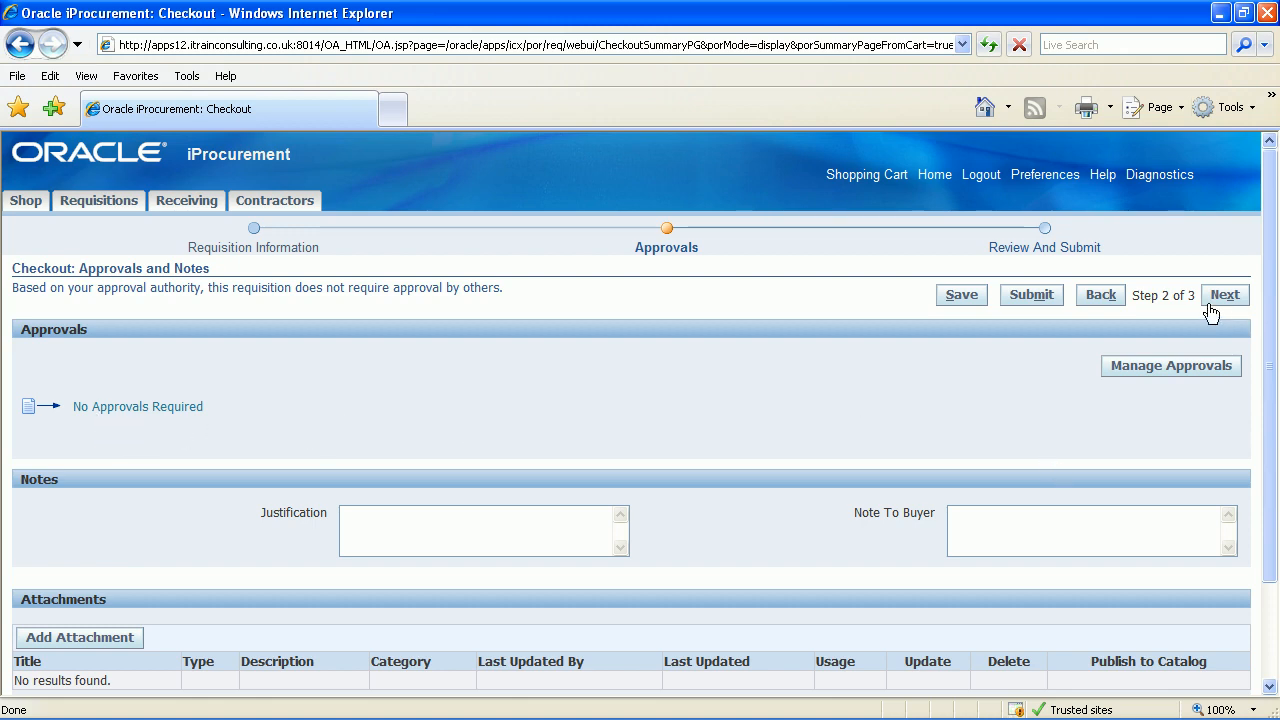
# Step: Submit requisition 14394 and reach its confirmation page
pyautogui.click(1224, 294)
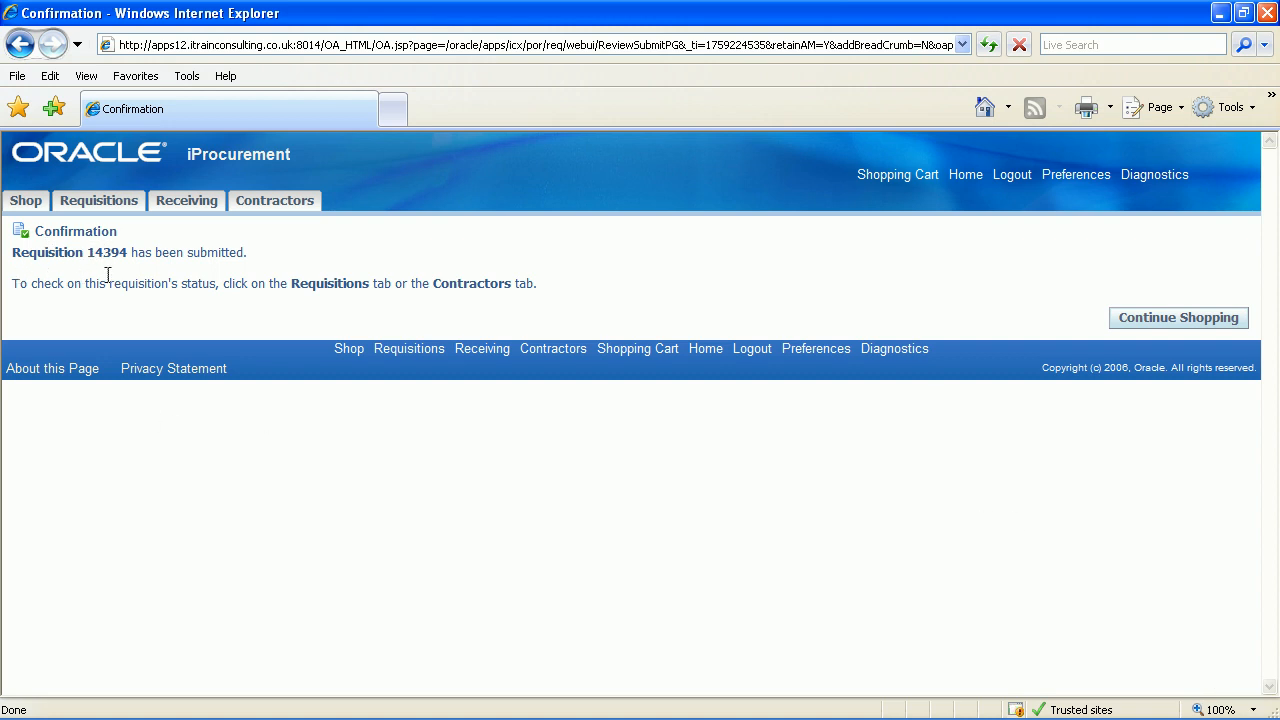
pyautogui.moveTo(1184, 300)
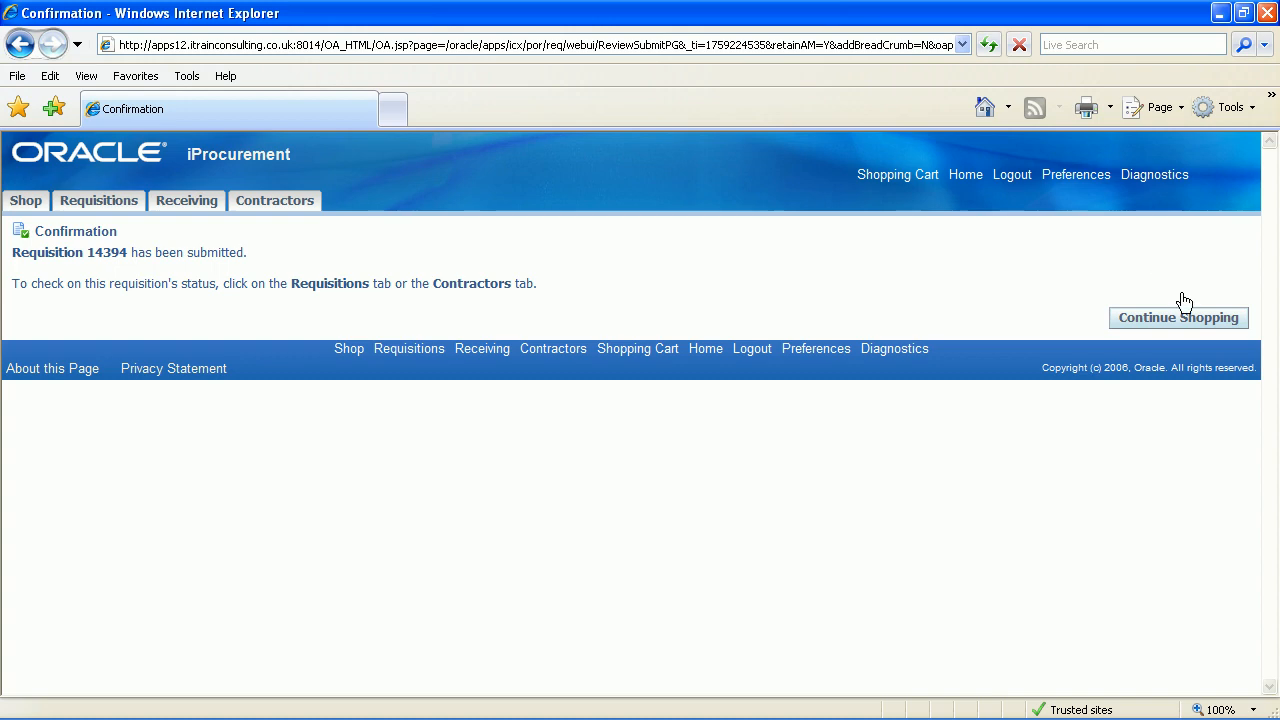
# Step: Return to the shop page and view requisition 14394, Contractor Request Engineer, Approved Pending
pyautogui.click(1178, 316)
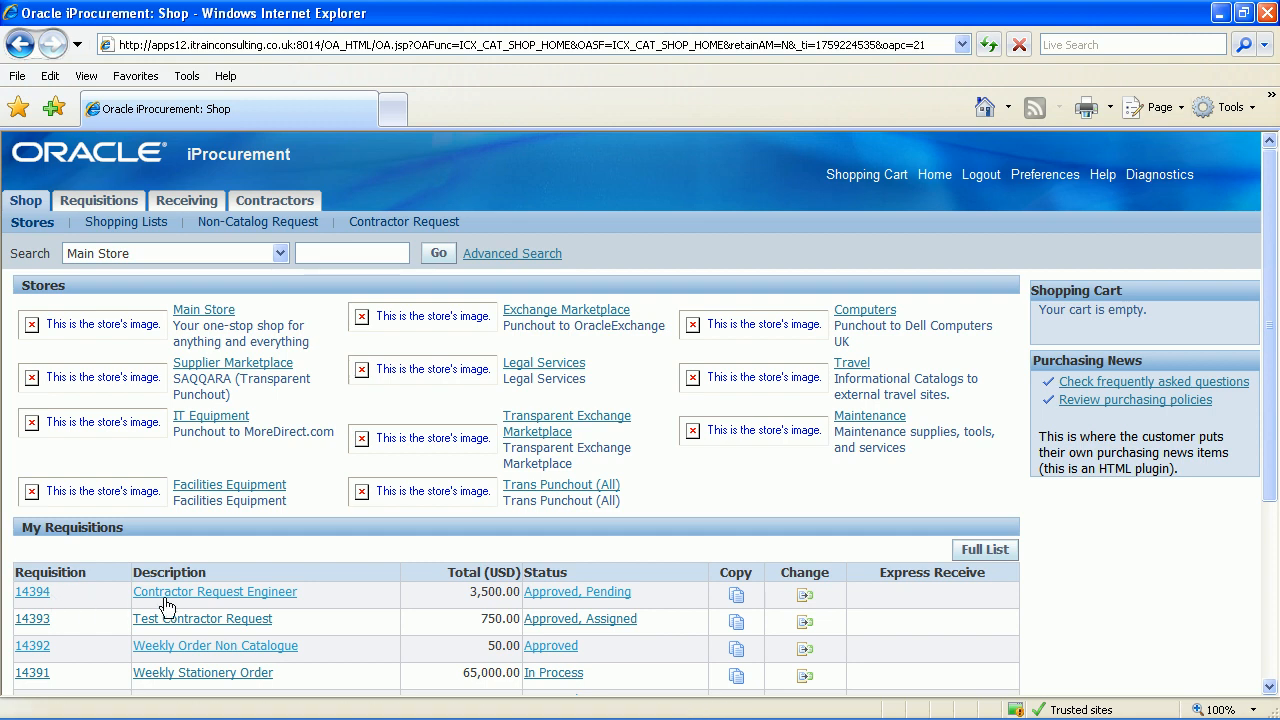
pyautogui.moveTo(332, 600)
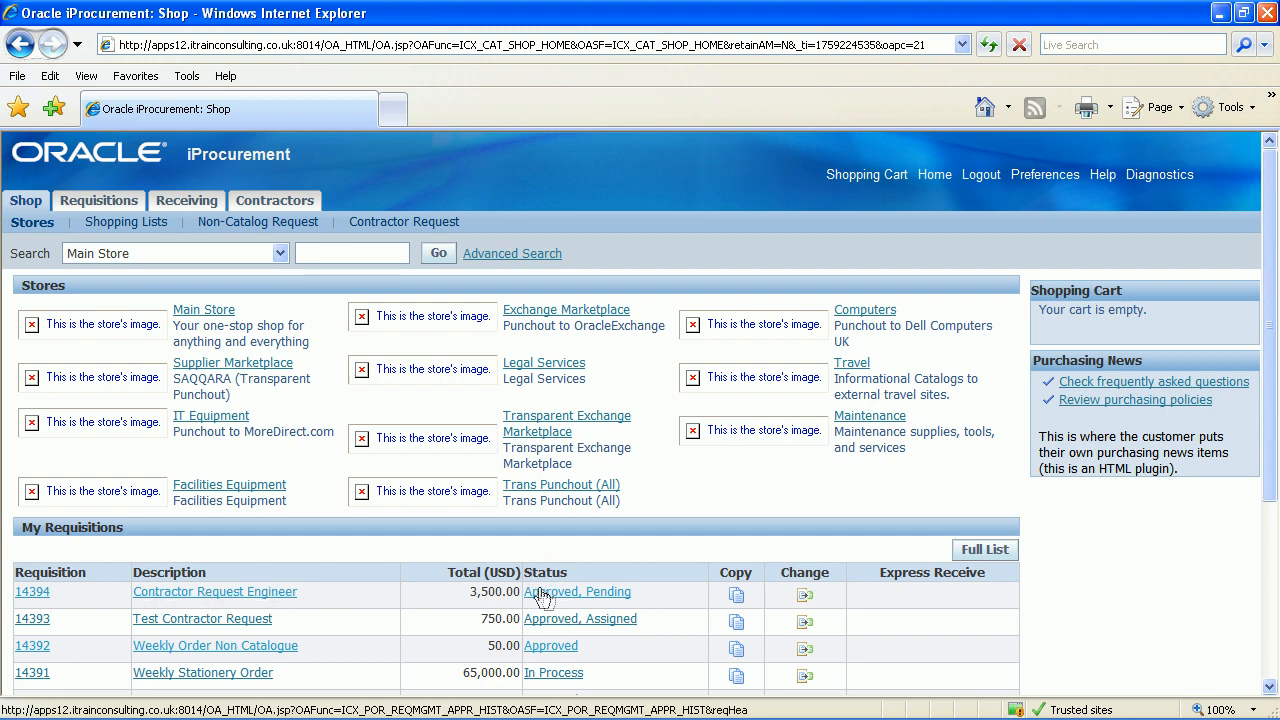
pyautogui.moveTo(596, 568)
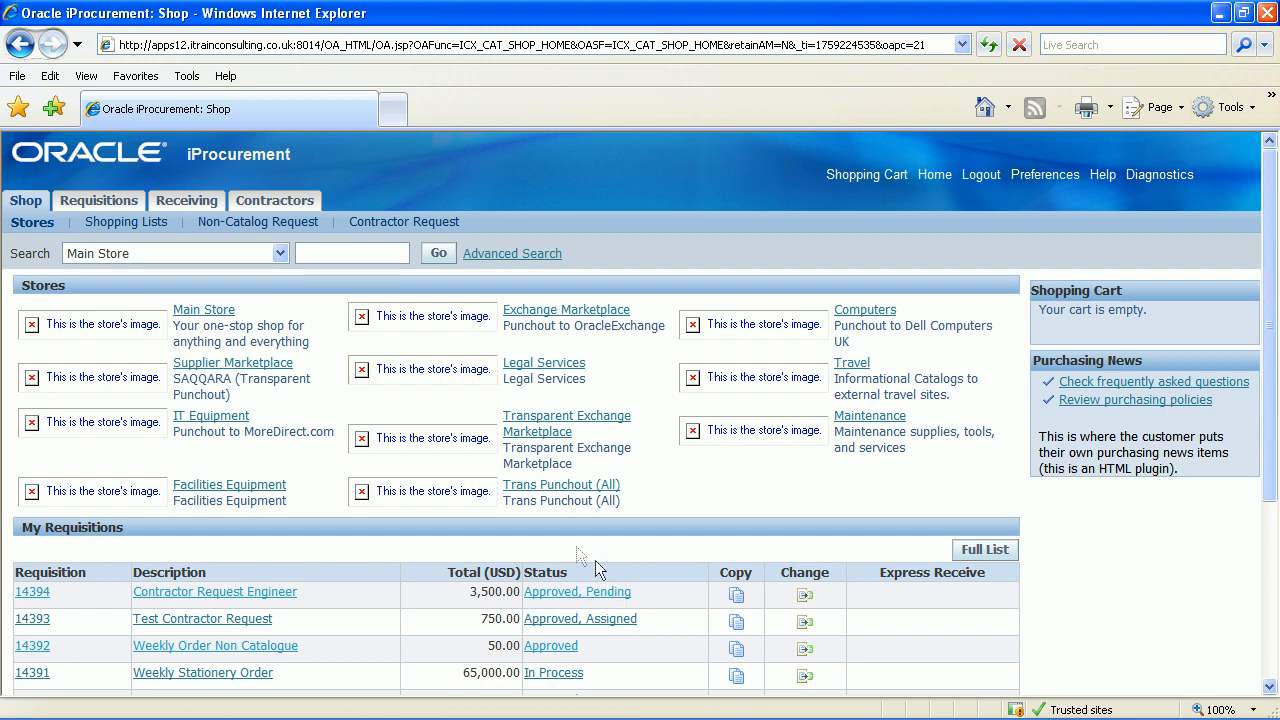
pyautogui.moveTo(180, 552)
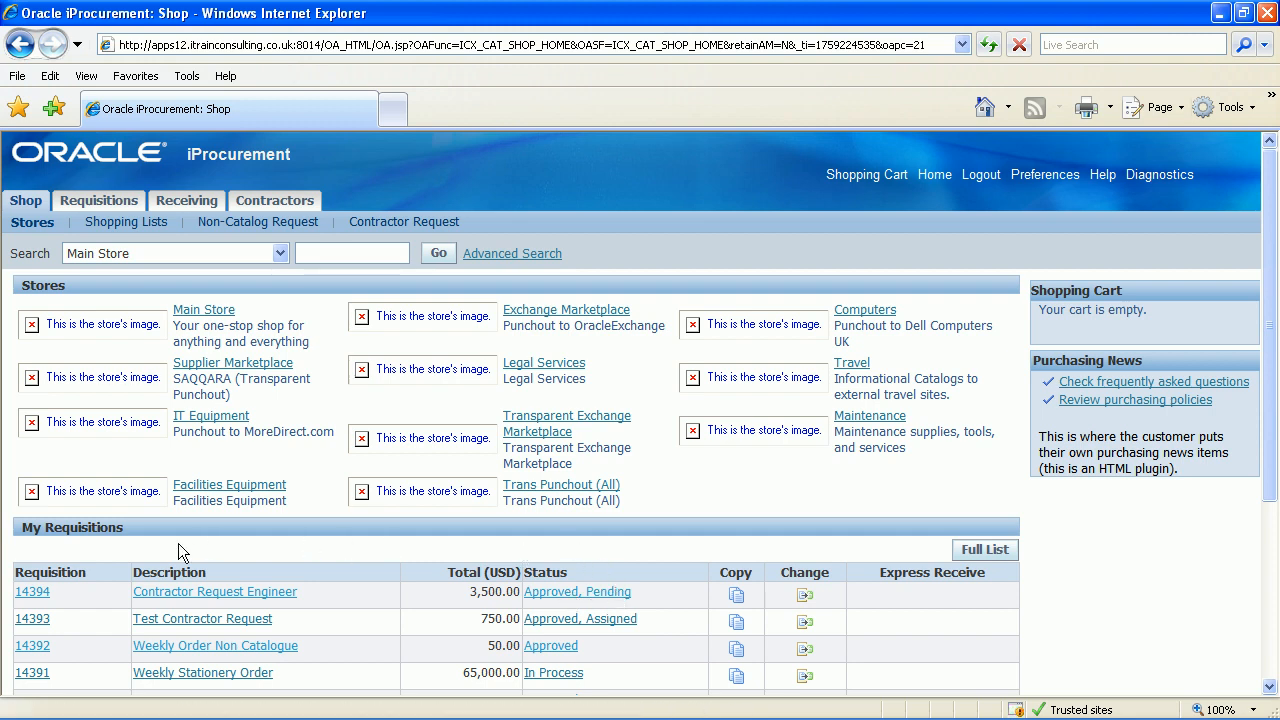
pyautogui.click(214, 592)
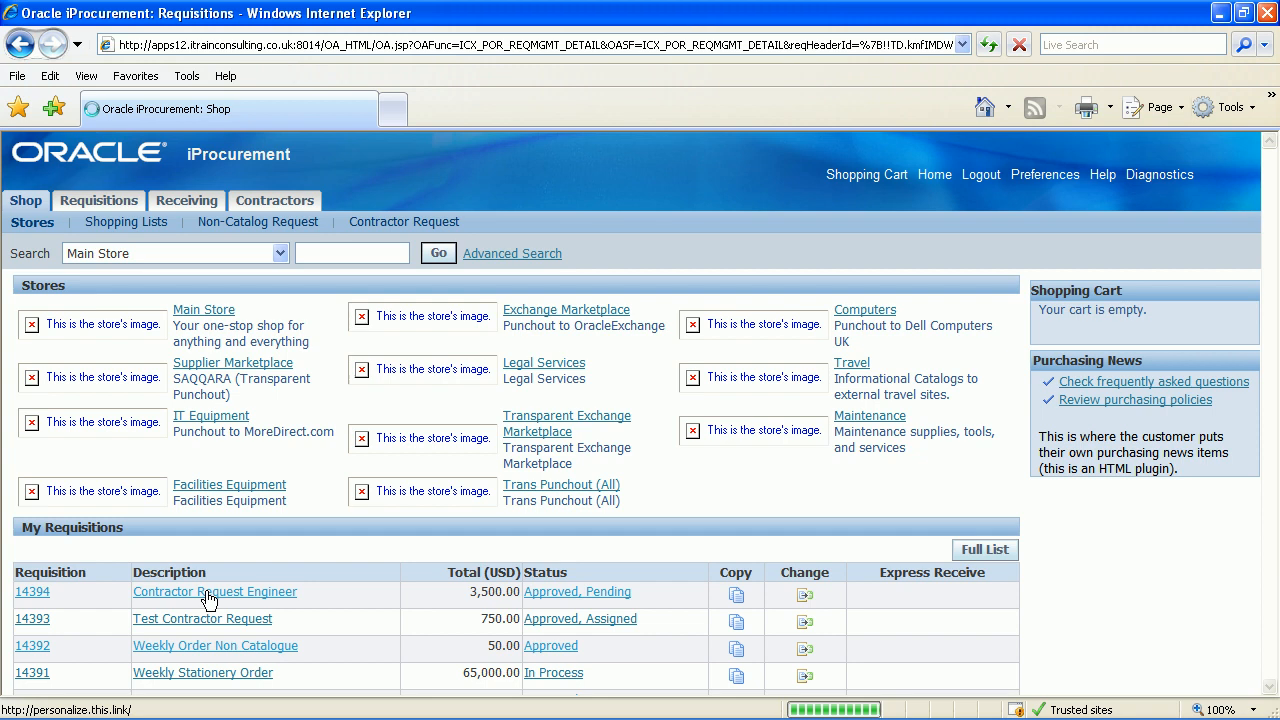
# Step: Open requisition 14394's details and start Assign Contractor for the Temporary Engineer line
pyautogui.click(32, 592)
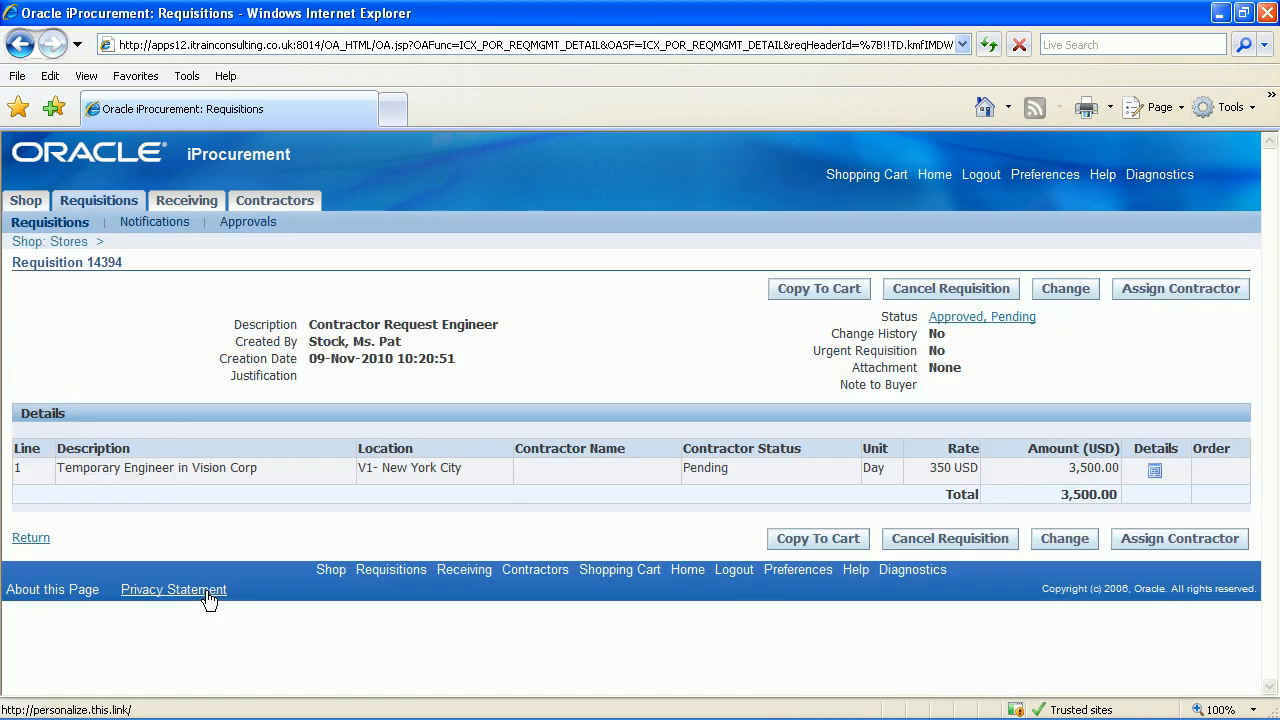
pyautogui.moveTo(572, 516)
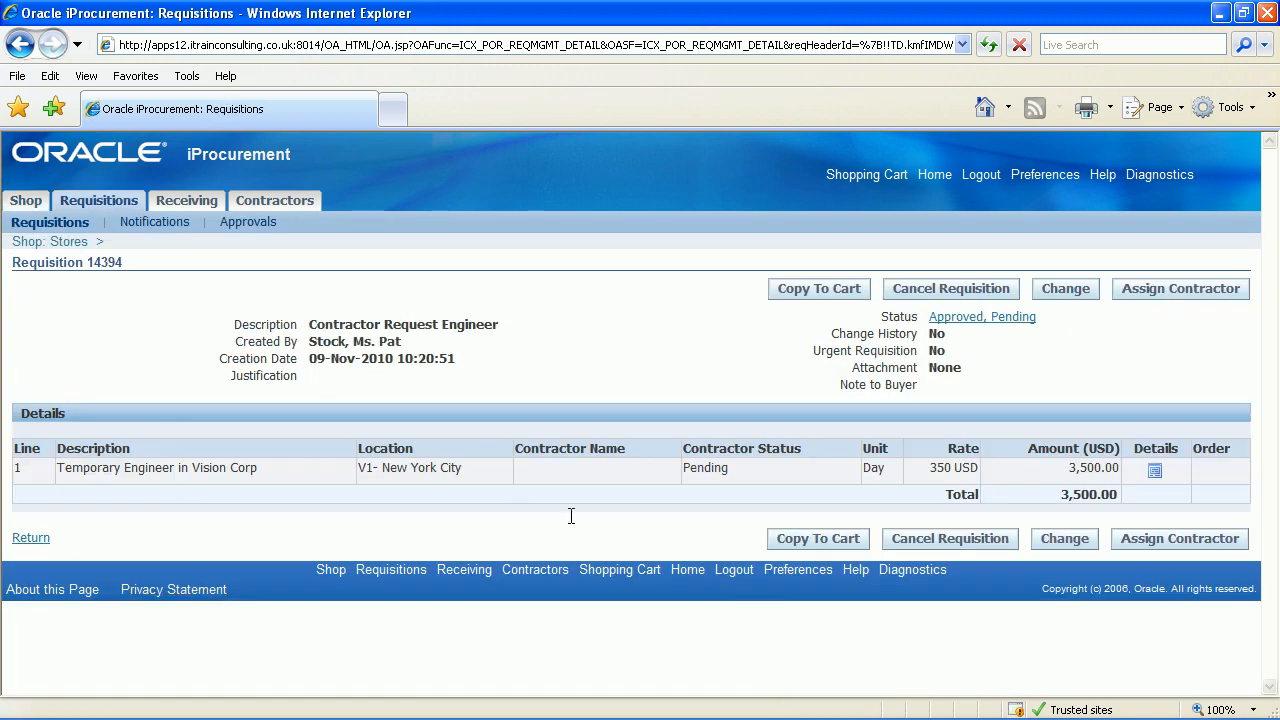
pyautogui.moveTo(612, 544)
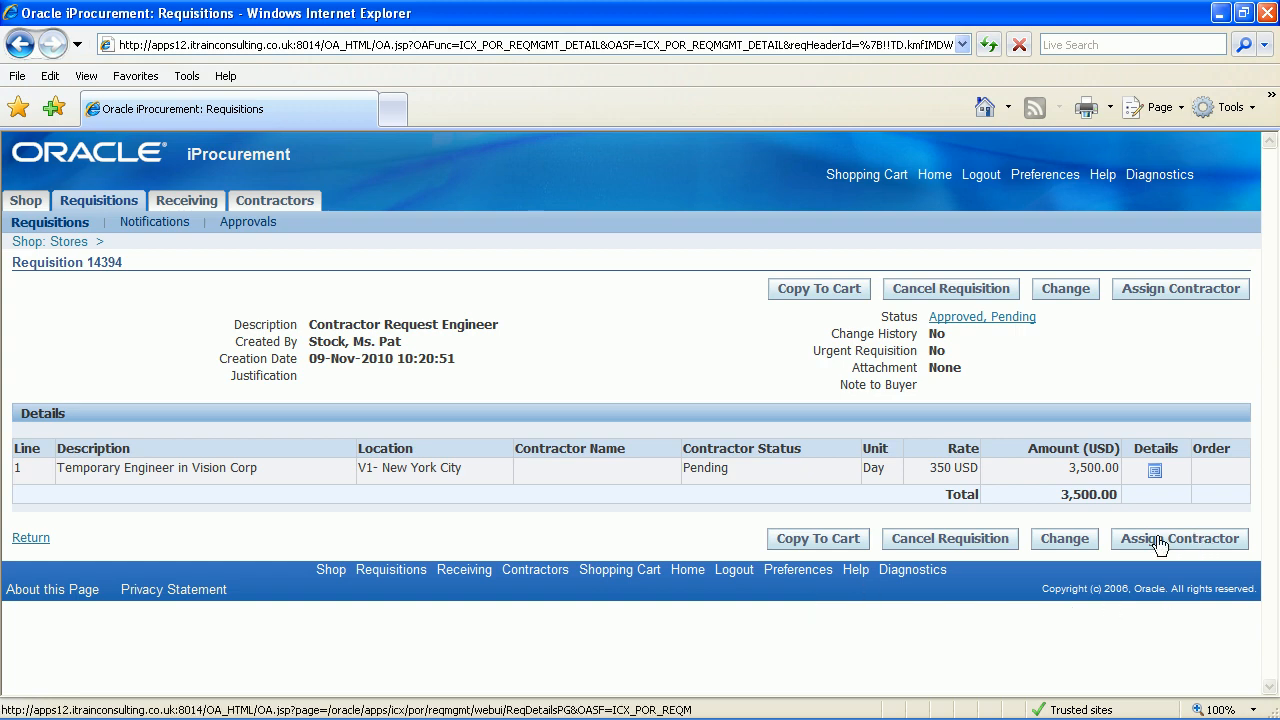
pyautogui.moveTo(1184, 552)
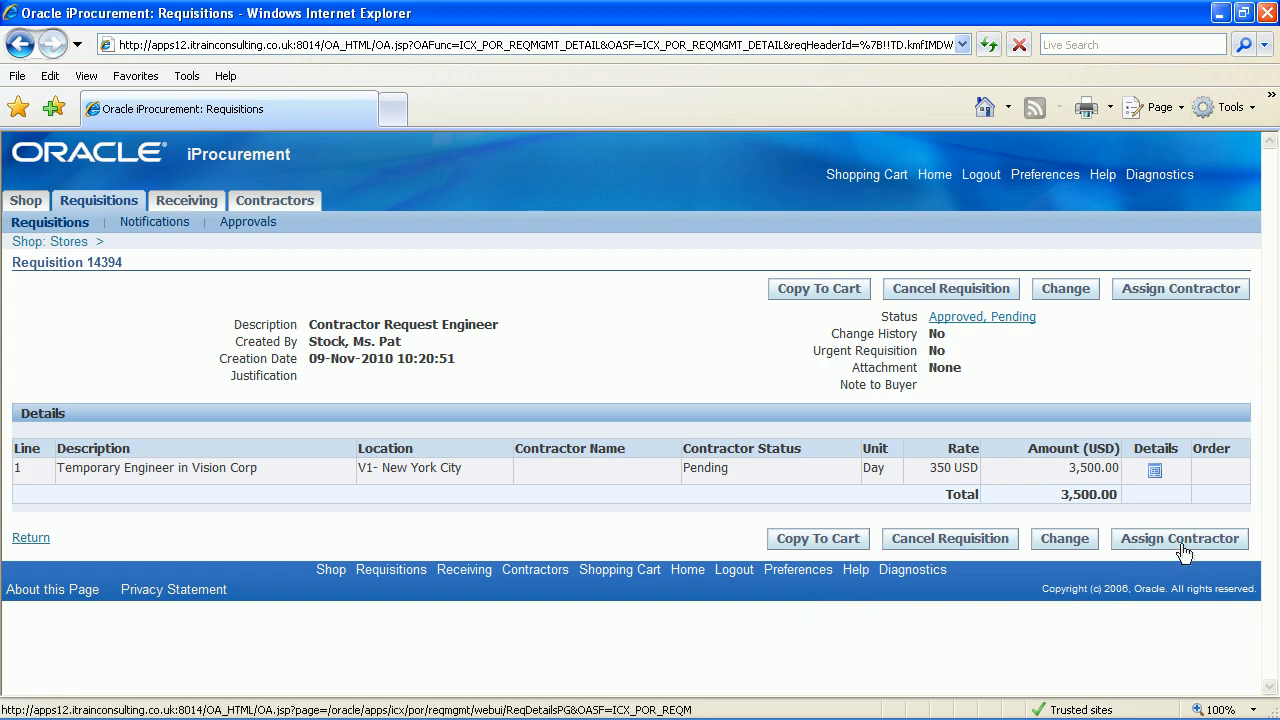
pyautogui.click(1178, 540)
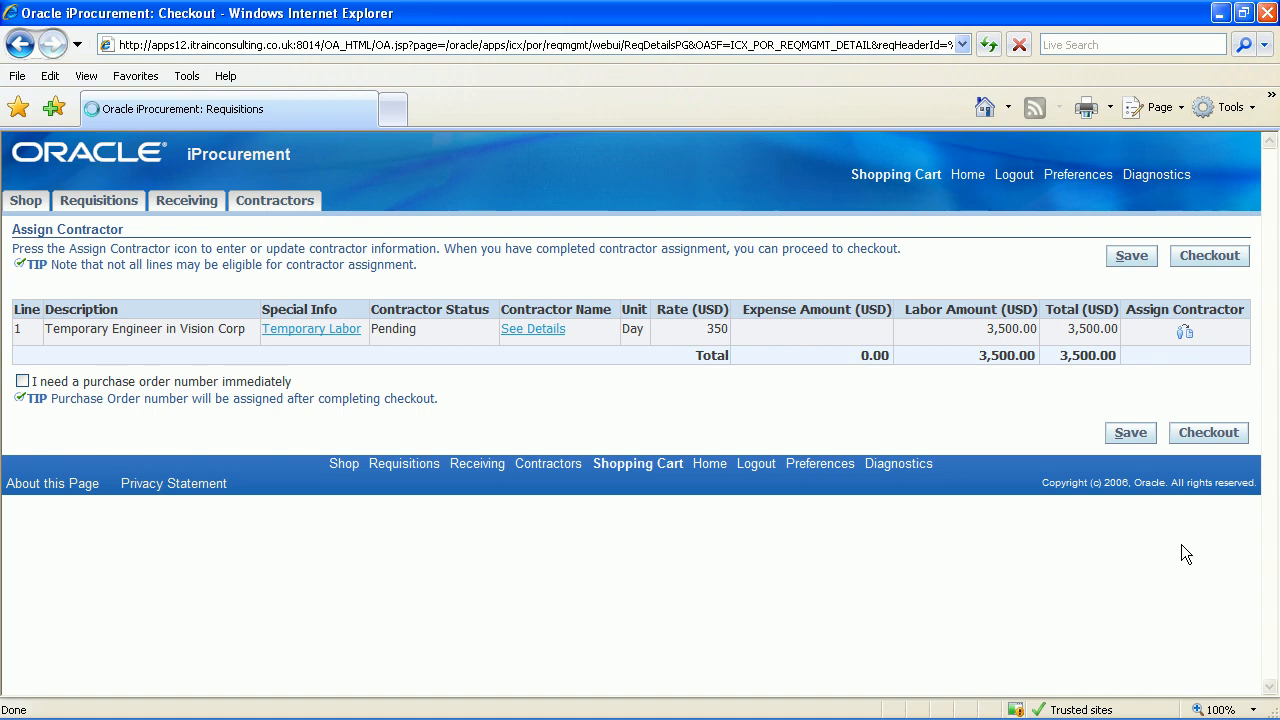
pyautogui.click(1184, 332)
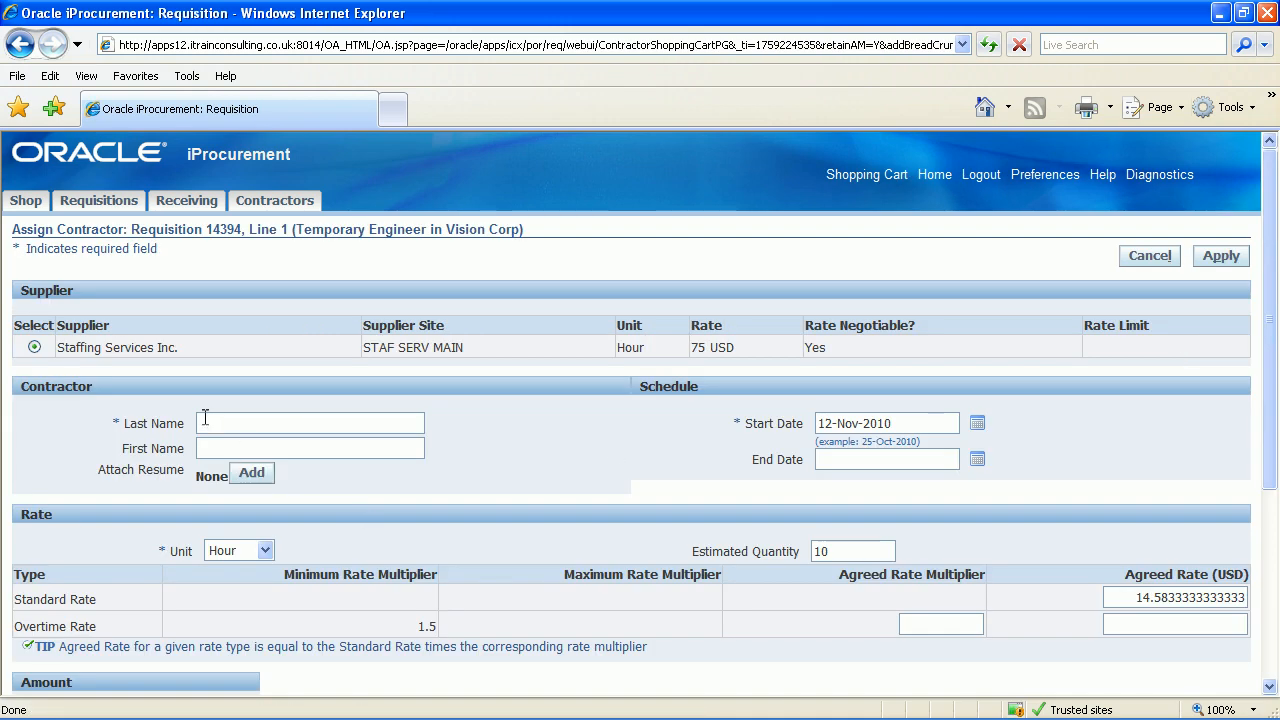
pyautogui.write('Sm')
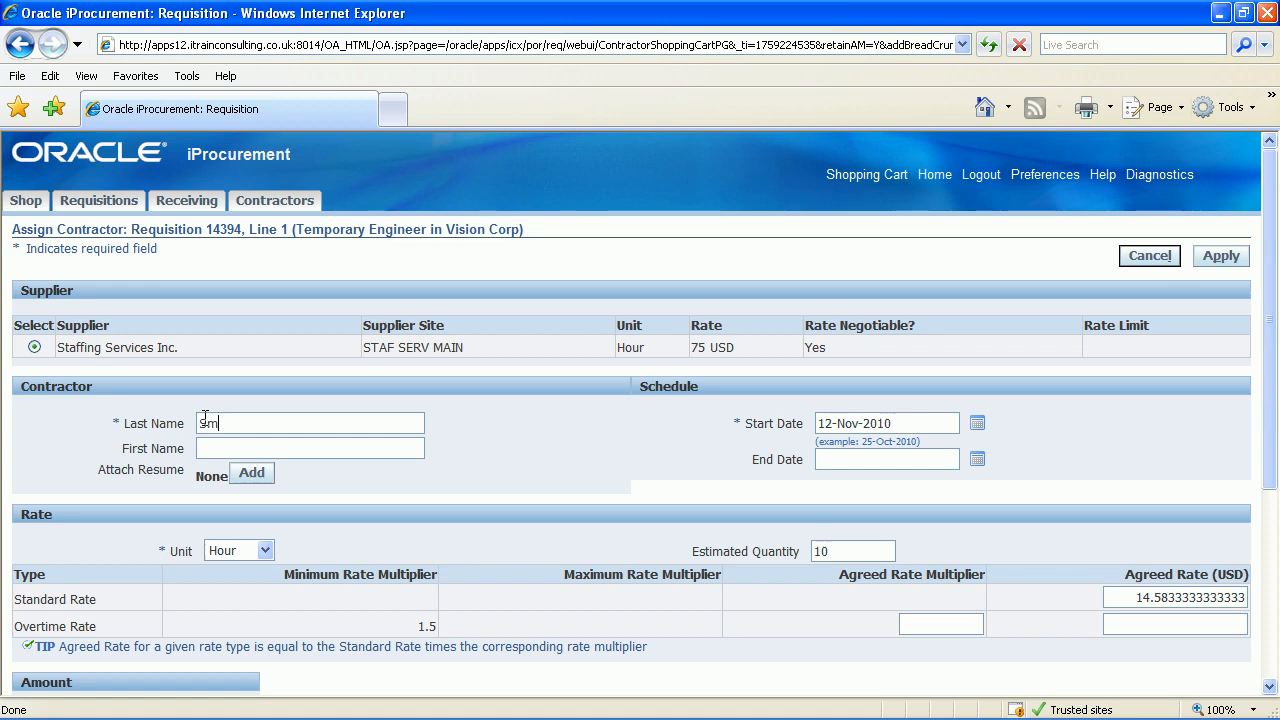
pyautogui.write('Ha')
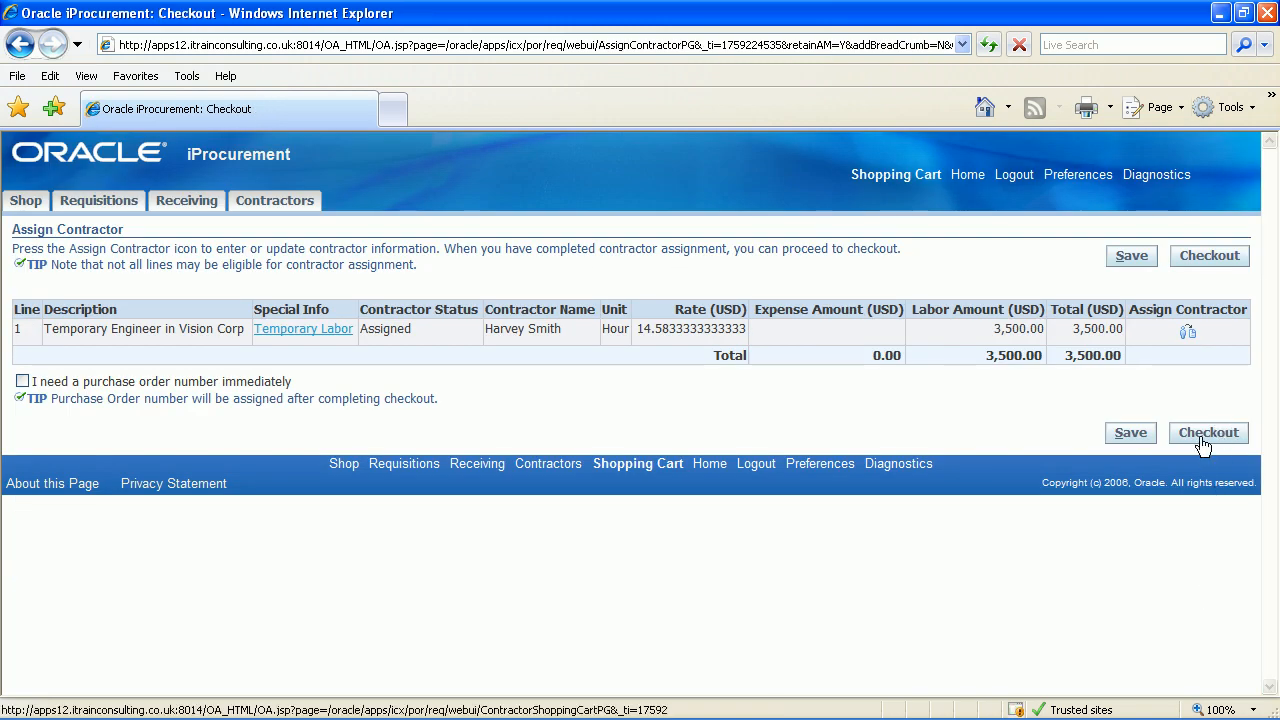
pyautogui.click(1208, 432)
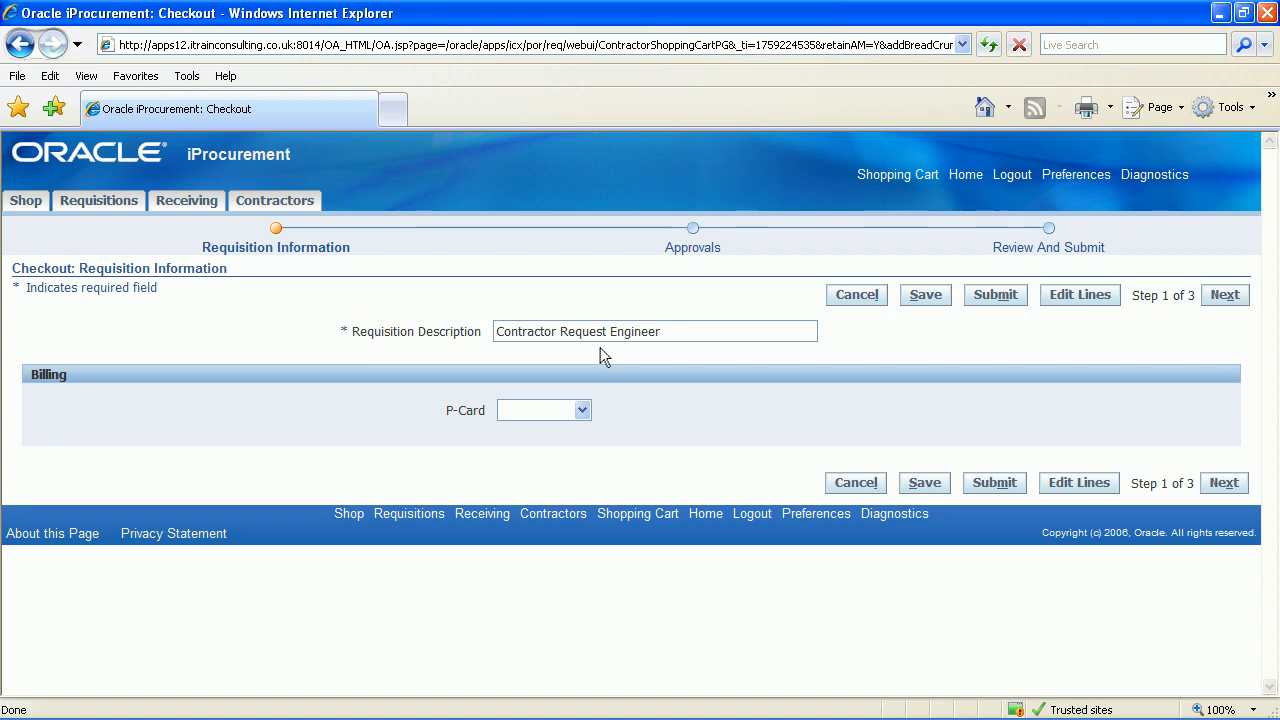
pyautogui.moveTo(1144, 444)
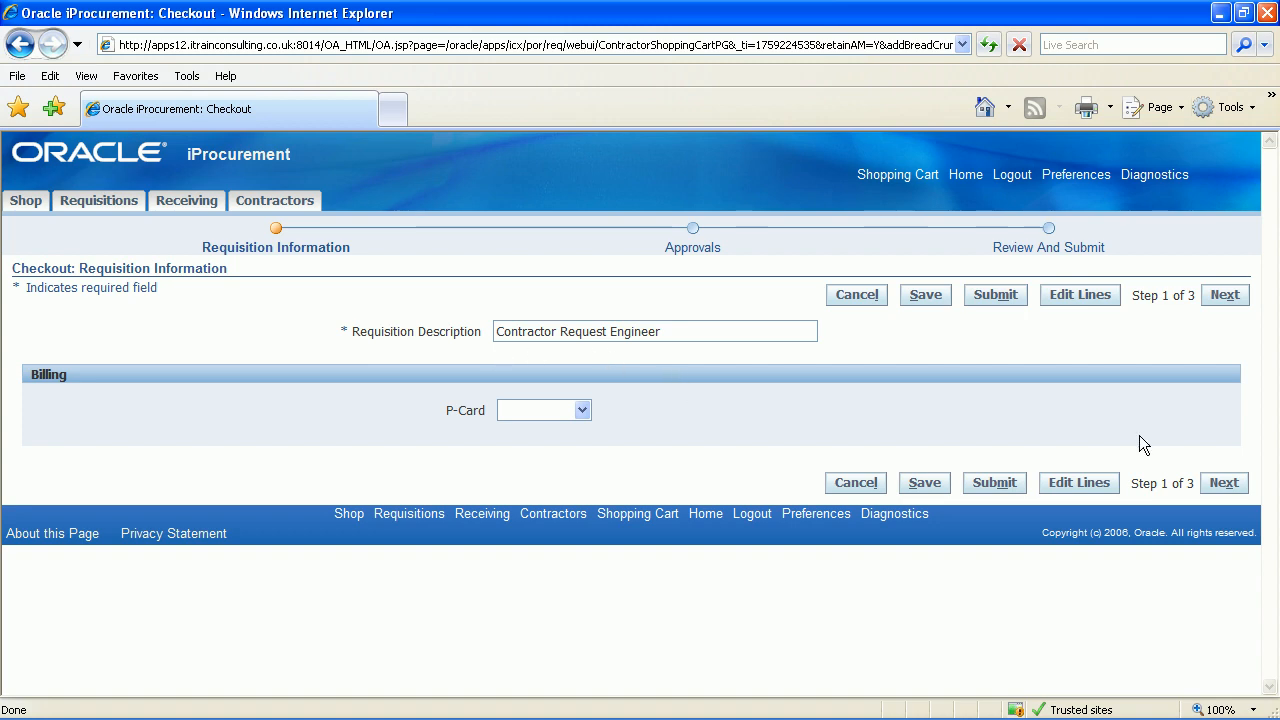
pyautogui.moveTo(1224, 482)
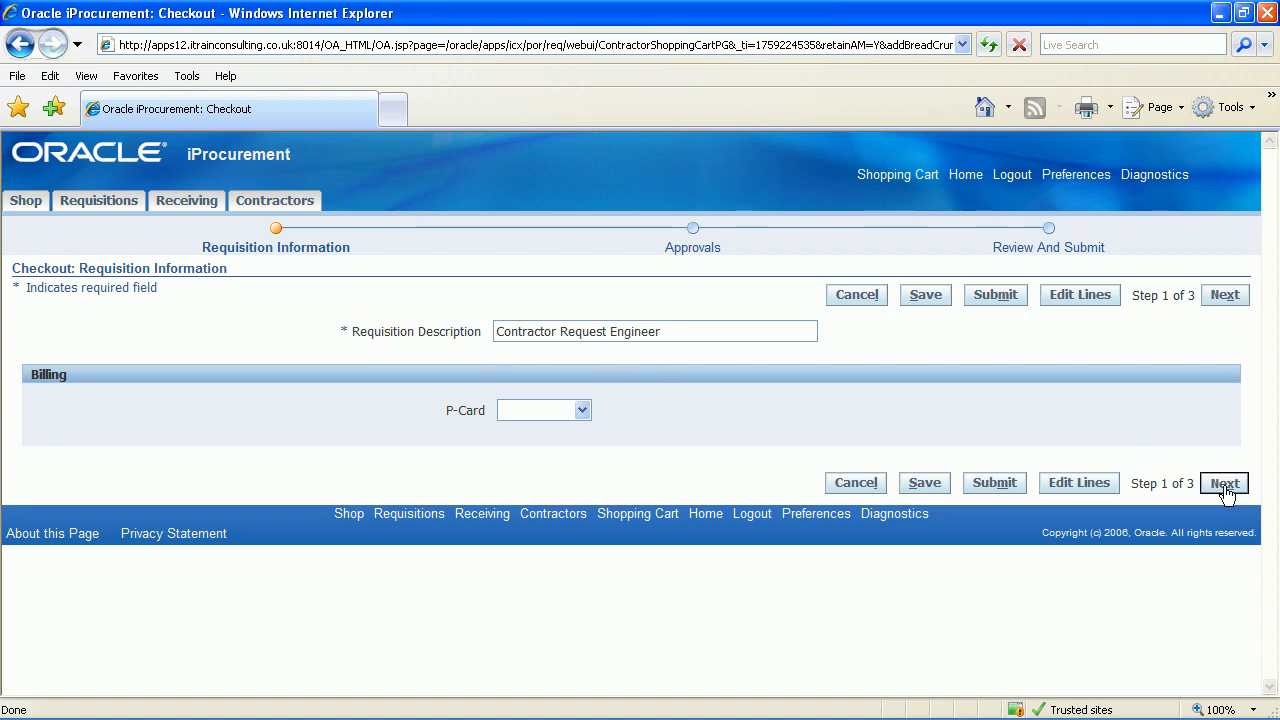
# Step: Advance past Requisition Information and resubmit the requisition with no approvals required
pyautogui.click(1224, 294)
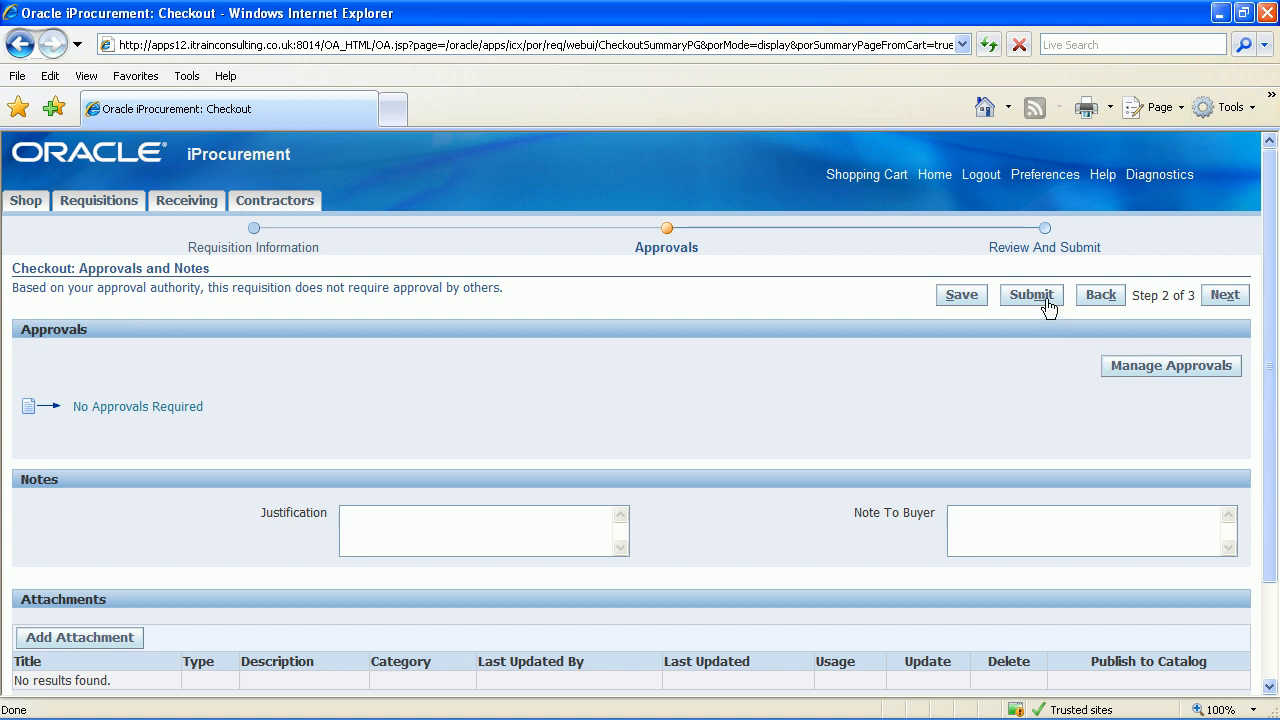
pyautogui.click(1032, 294)
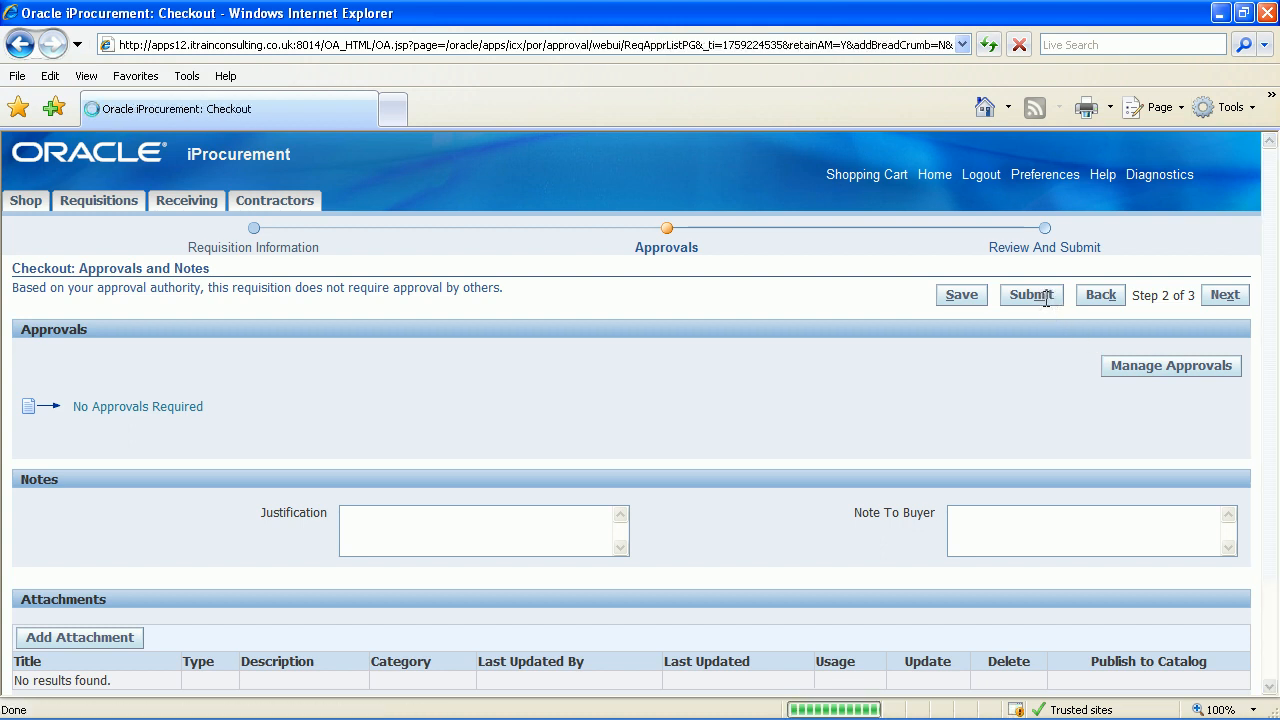